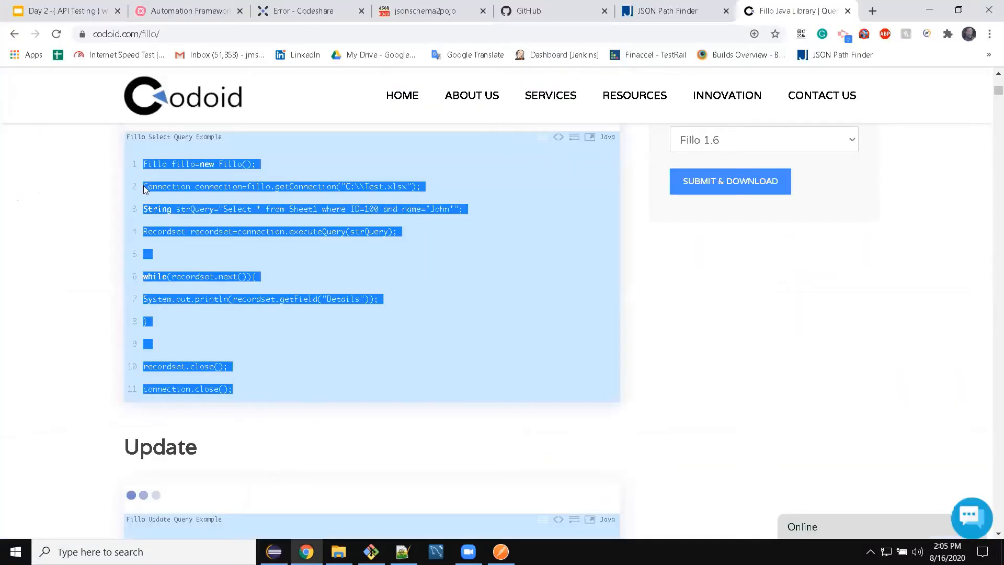
Move focus away from the Fillo page before switching to the Allure docs in Edge.
{"action": "left_click", "coordinate": [404, 553]}
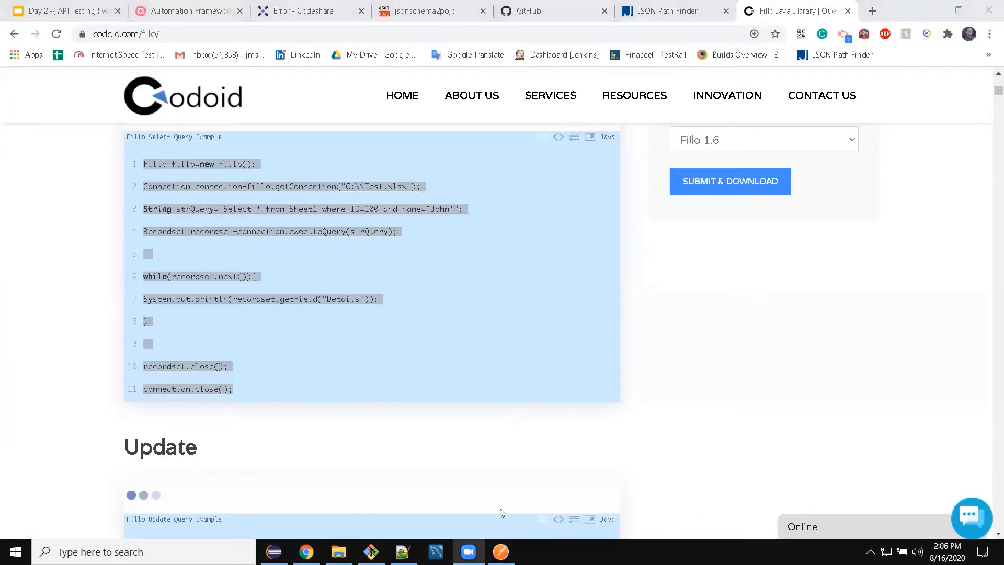
{"action": "mouse_move", "coordinate": [613, 110]}
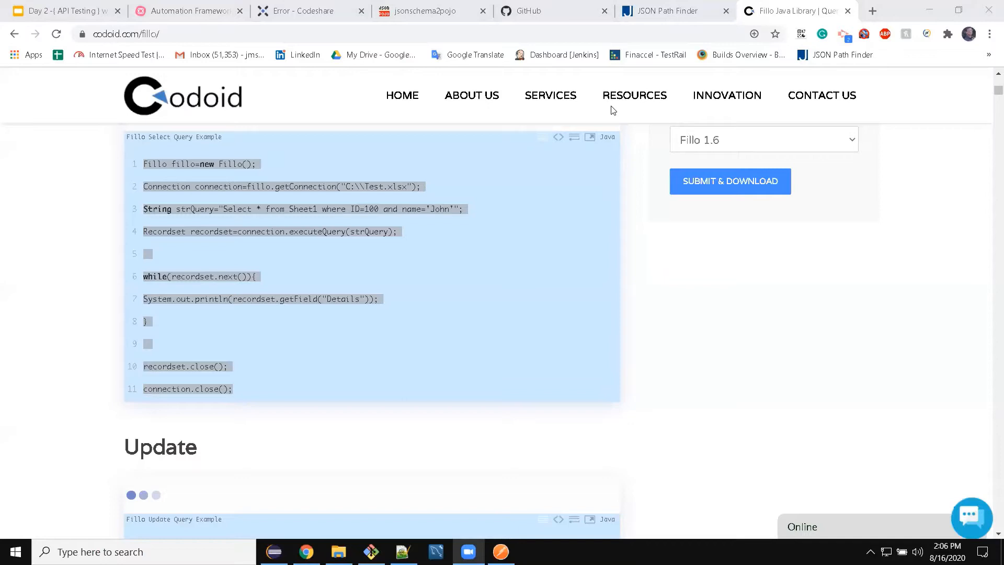
{"action": "mouse_move", "coordinate": [474, 386]}
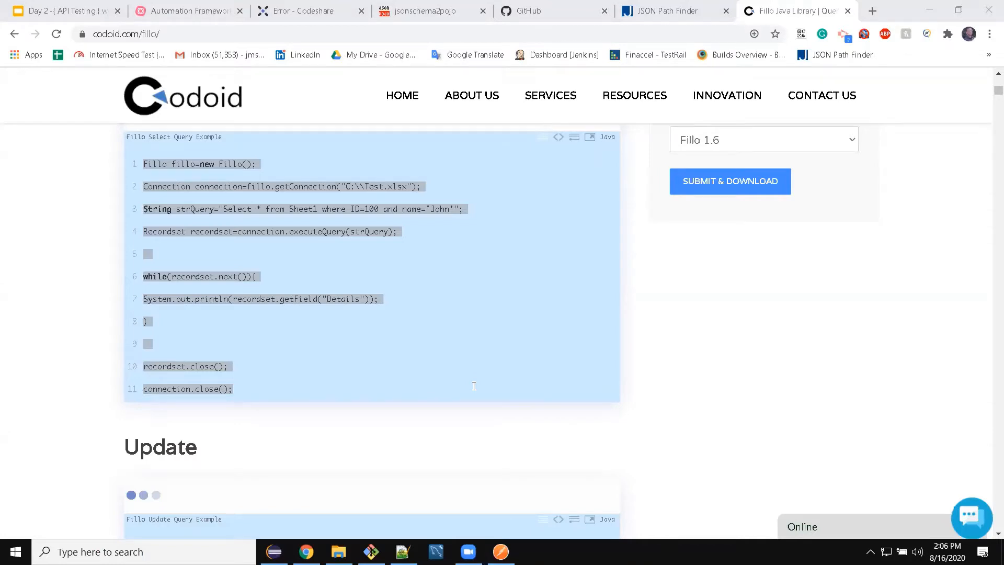
{"action": "mouse_move", "coordinate": [378, 418]}
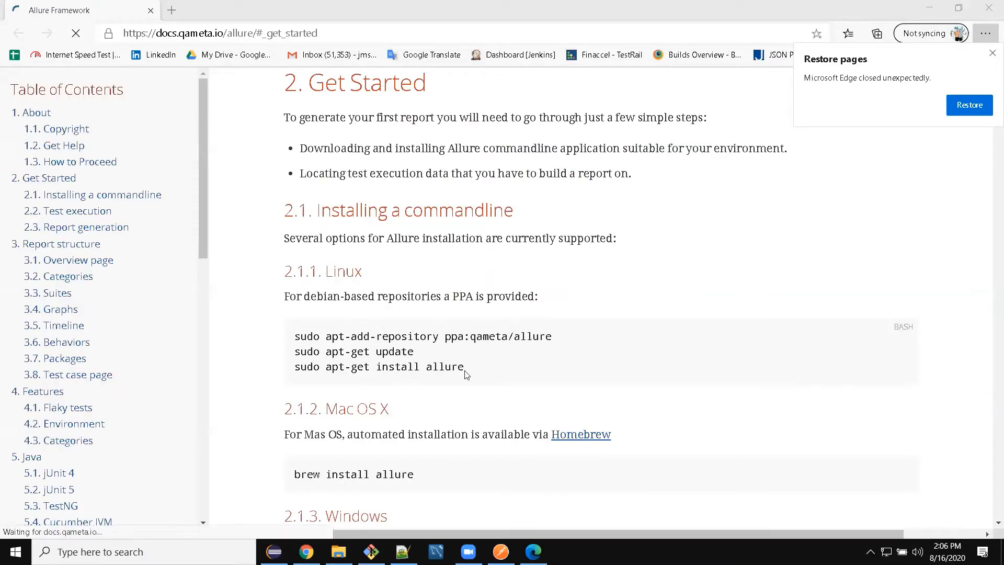
Review Allure's Windows install section, then launch Windows PowerShell from Windows search.
{"action": "left_click_drag", "start_coordinate": [295, 336], "coordinate": [465, 366]}
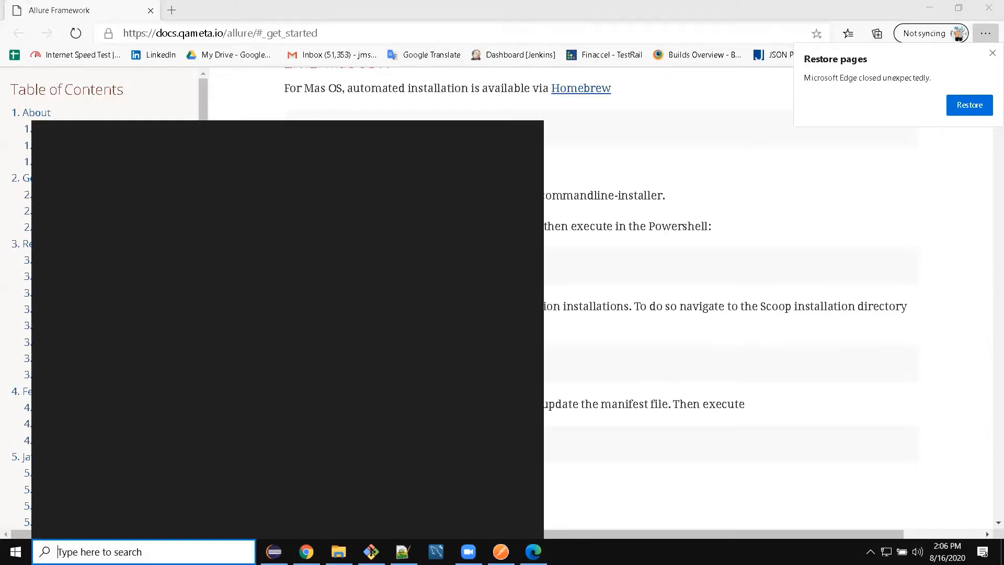
{"action": "type", "text": "power"}
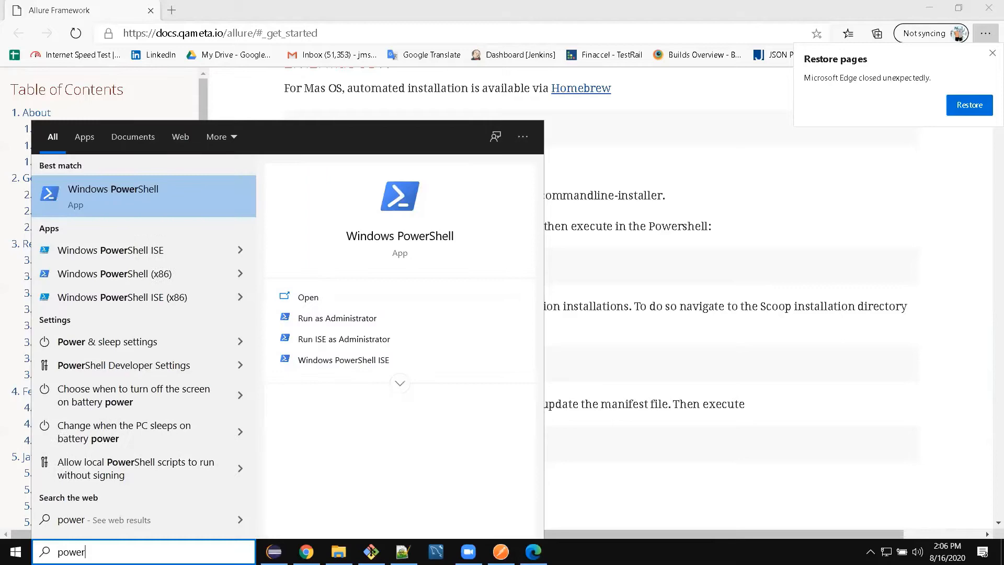
{"action": "left_click", "coordinate": [307, 297]}
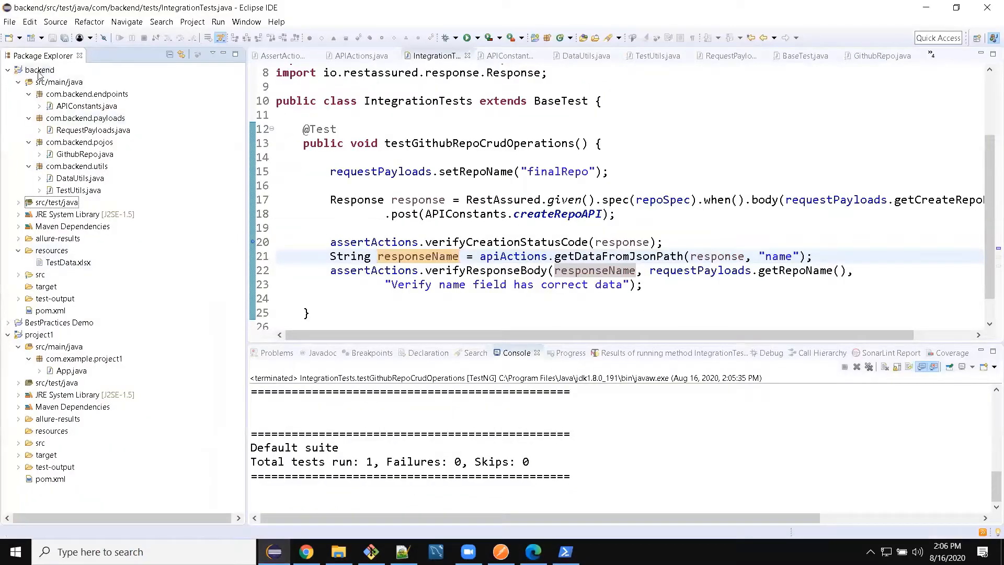
Run a Maven 'clean test' build of the backend project to BUILD SUCCESS with zero tests.
{"action": "right_click", "coordinate": [39, 69]}
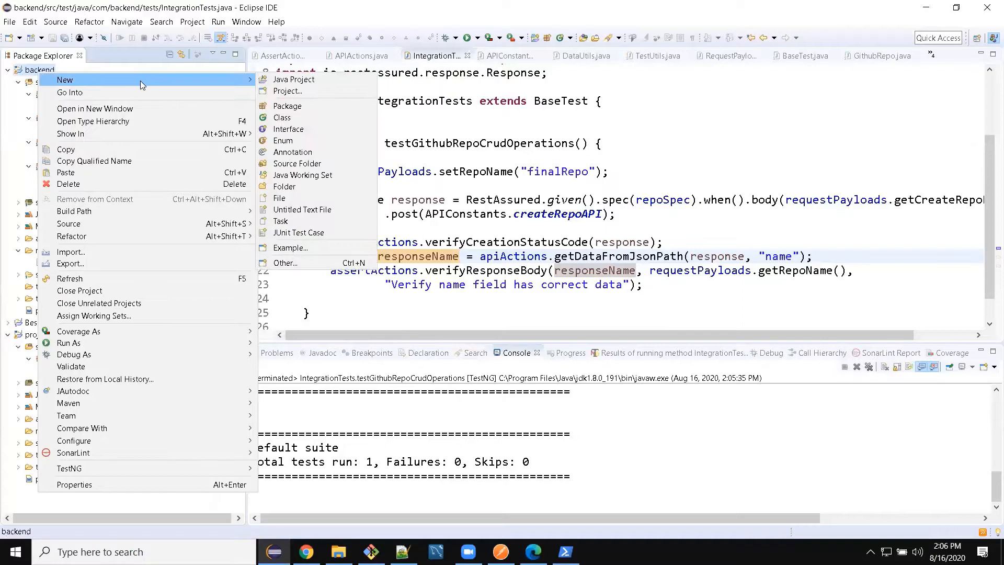
{"action": "mouse_move", "coordinate": [297, 164]}
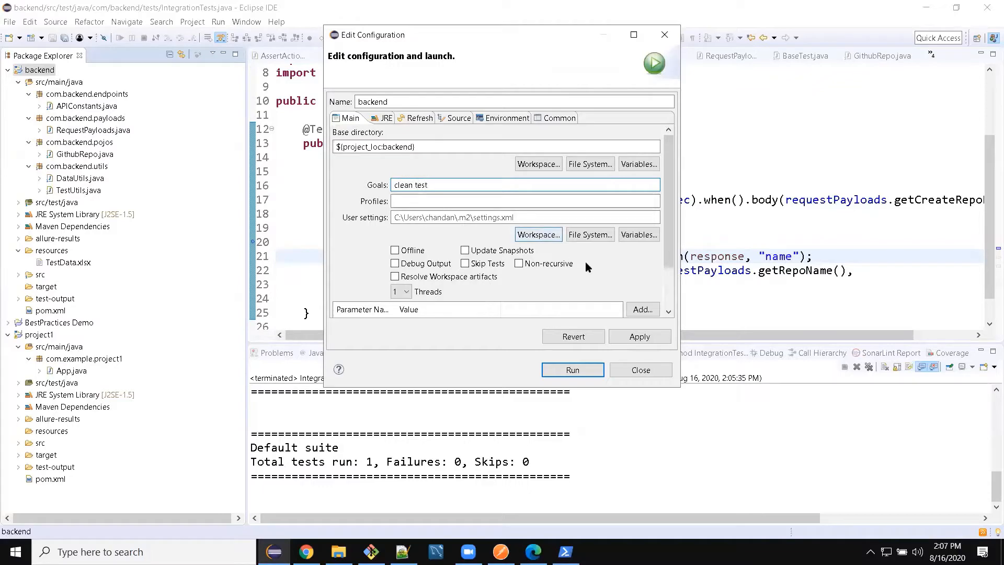
{"action": "left_click", "coordinate": [573, 370]}
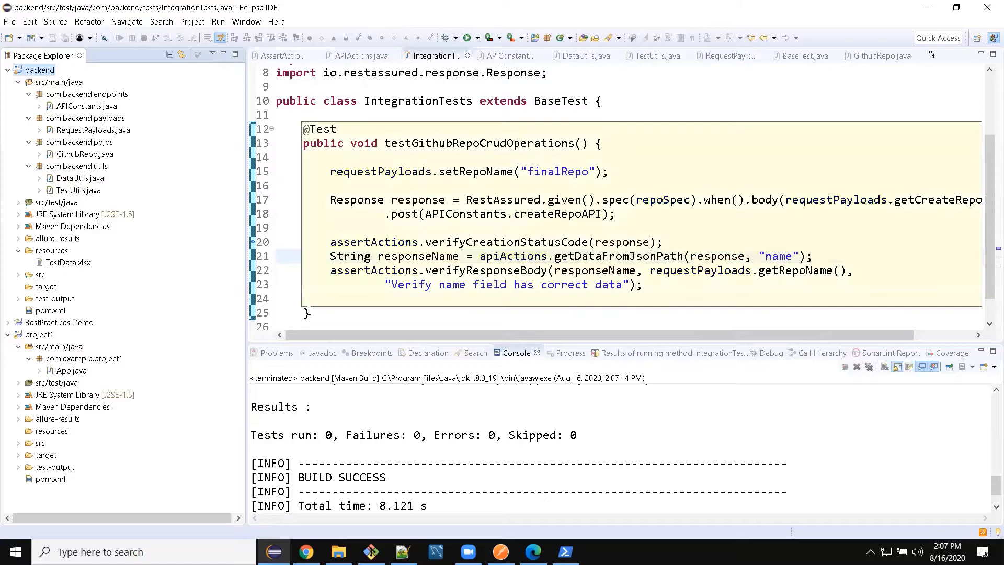
{"action": "double_click", "coordinate": [417, 255]}
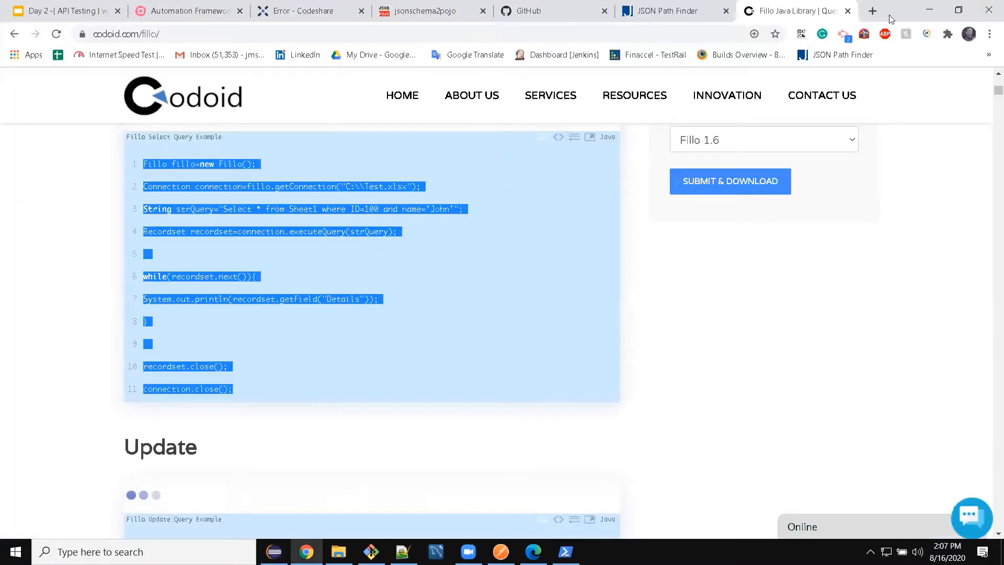
In a new tab, filter repositories by 'worksh' and open RestAssured-Workshop on GitHub.
{"action": "left_click", "coordinate": [875, 10]}
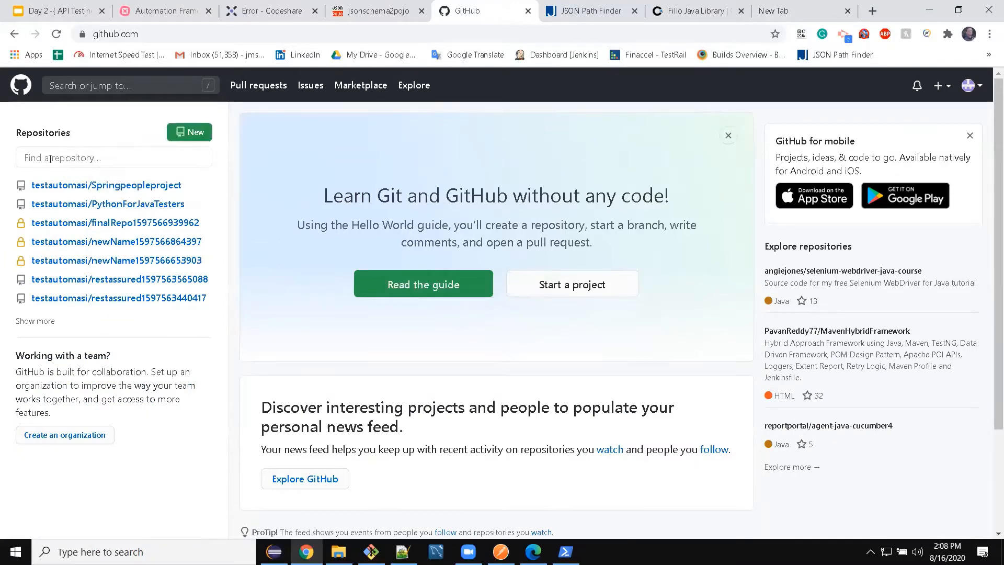
{"action": "left_click", "coordinate": [108, 156]}
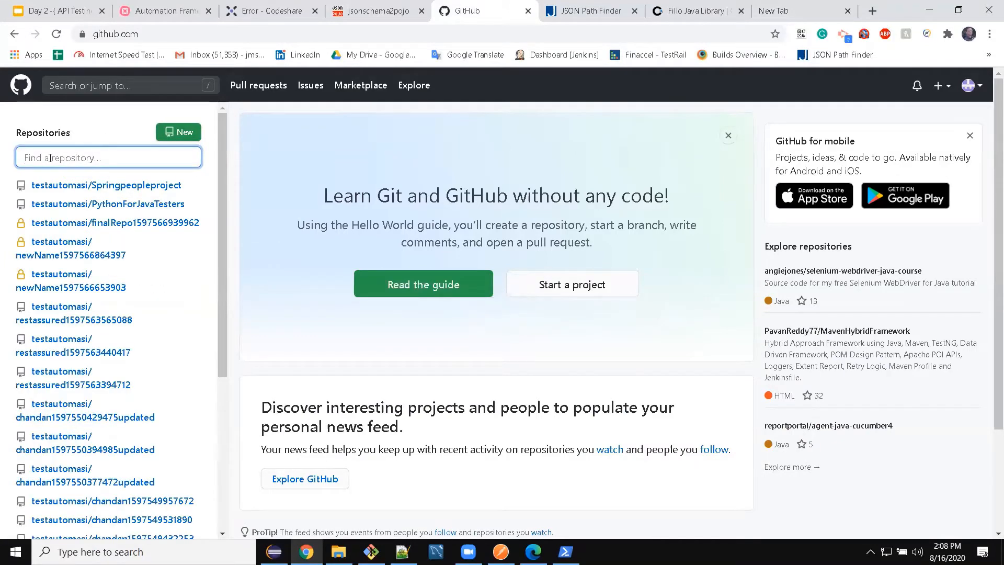
{"action": "type", "text": "worksh"}
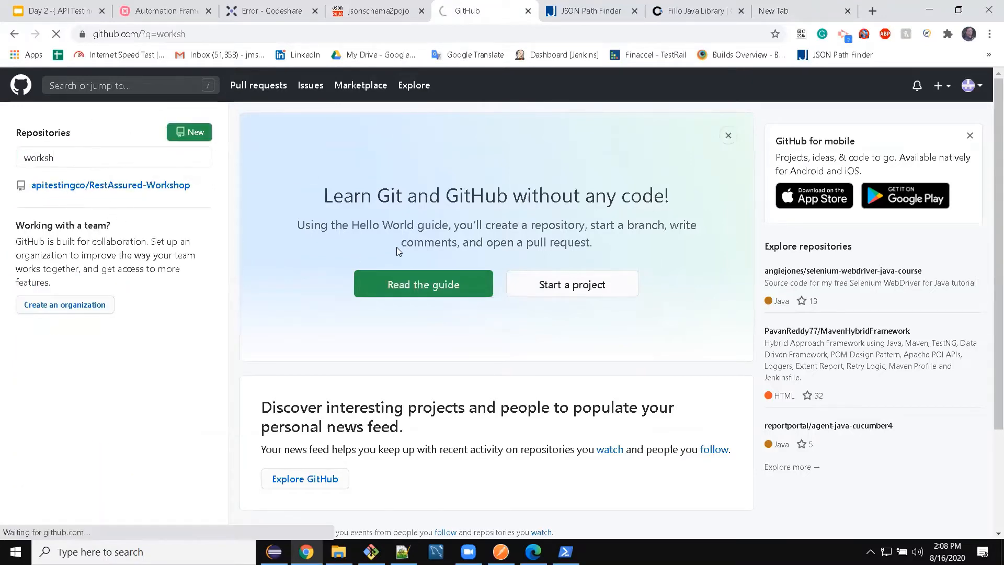
{"action": "left_click", "coordinate": [111, 185]}
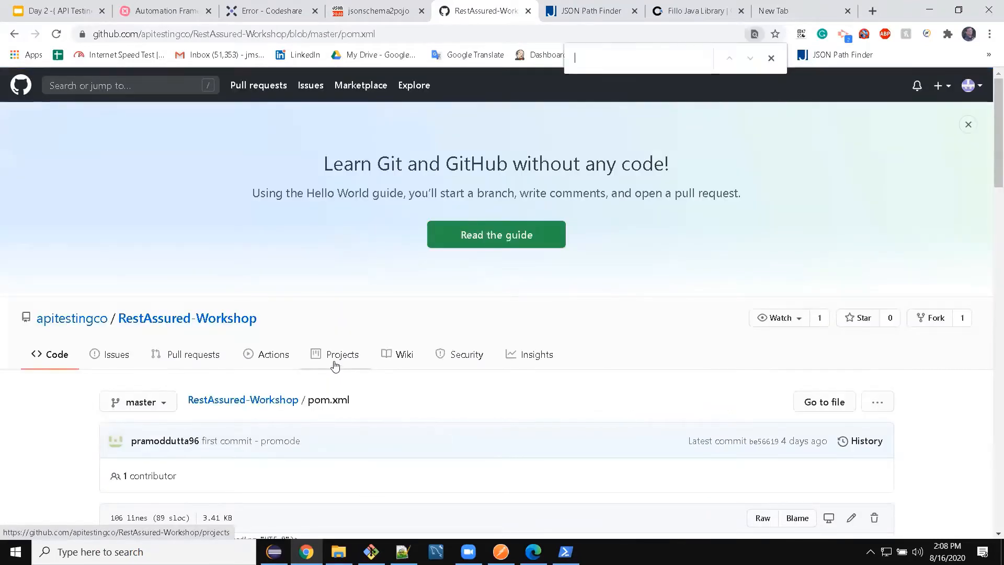
Search the pom.xml for 'xml' to reach the surefire plugin's suiteXmlFiles configuration.
{"action": "type", "text": "x"}
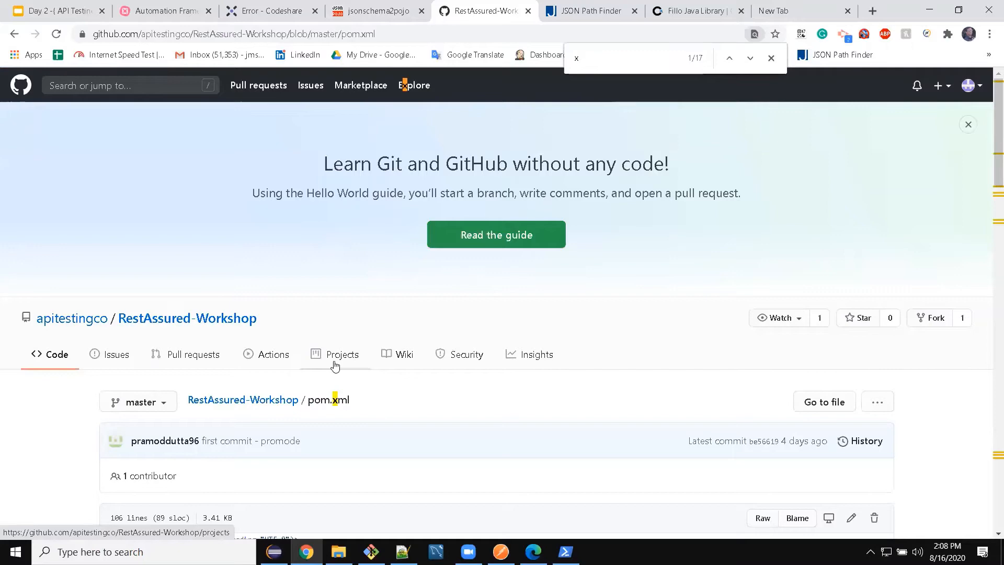
{"action": "type", "text": "ml"}
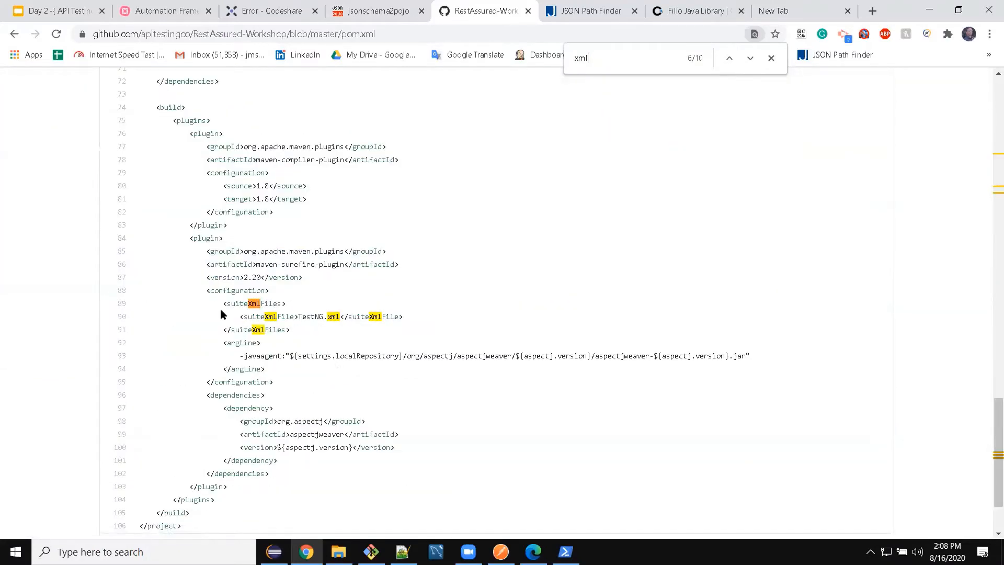
{"action": "mouse_move", "coordinate": [276, 377]}
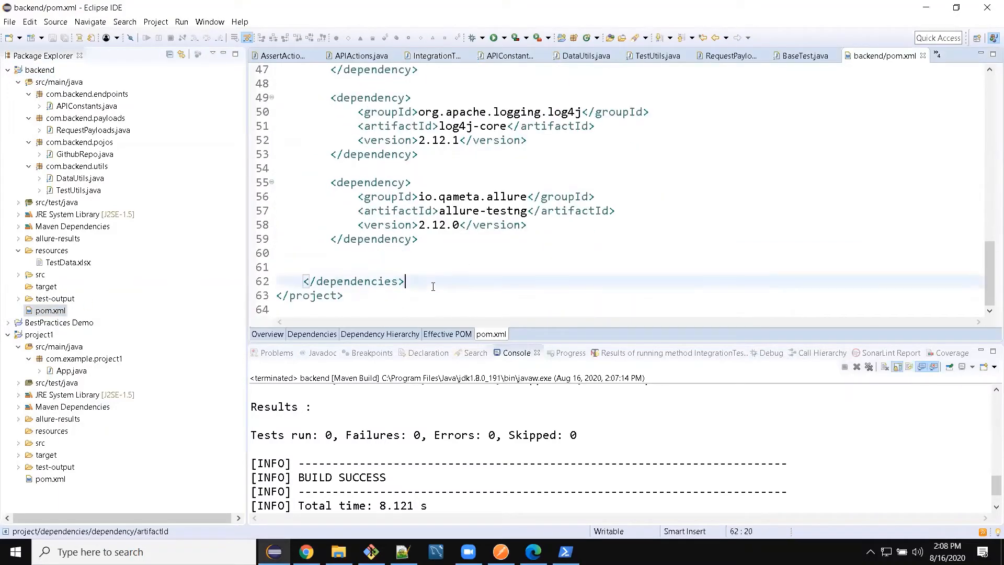
Convert backend to TestNG, generating a testng.xml suite listing IntegrationTests, and view it.
{"action": "scroll", "scroll_direction": "down", "scroll_amount": 3}
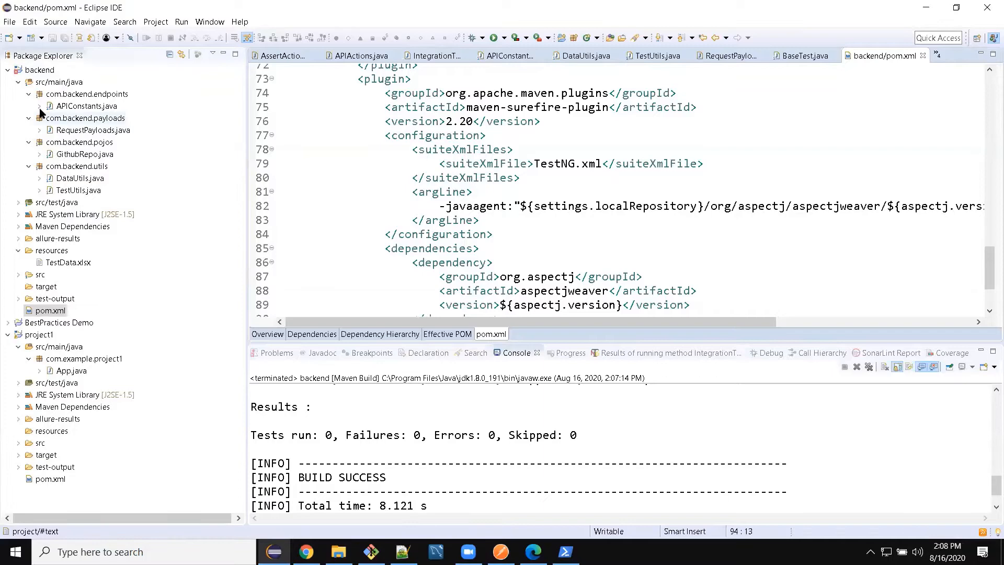
{"action": "right_click", "coordinate": [38, 69]}
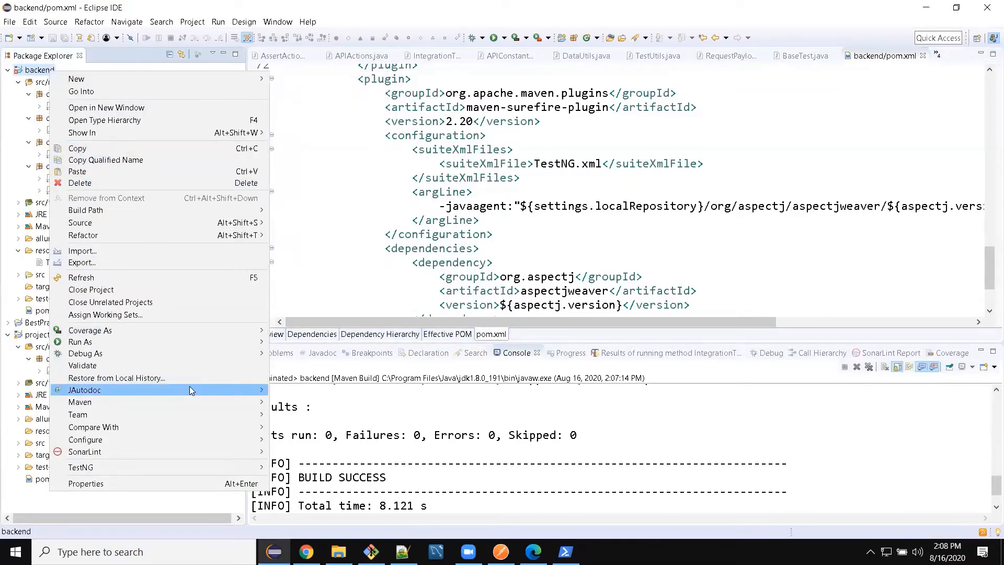
{"action": "mouse_move", "coordinate": [159, 467]}
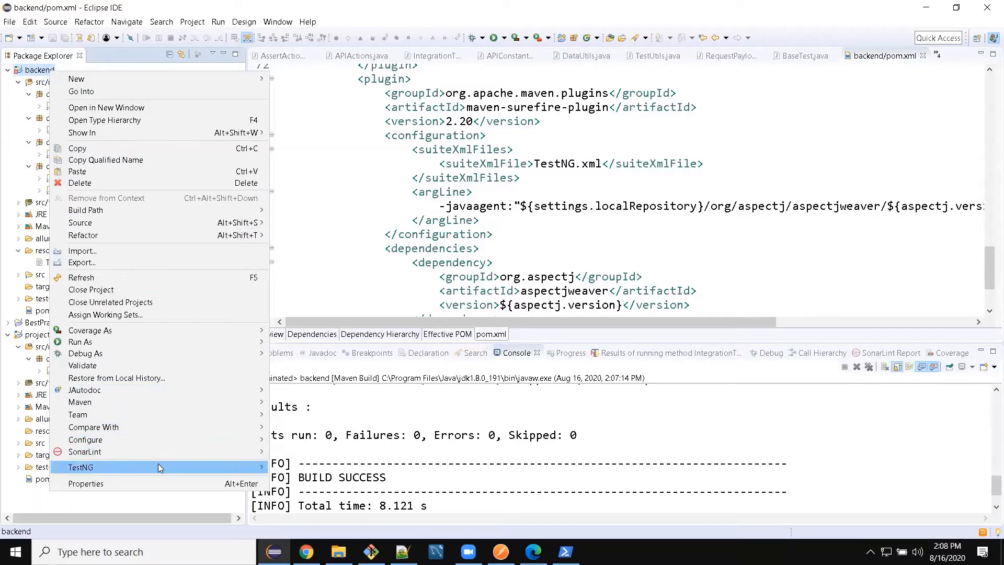
{"action": "mouse_move", "coordinate": [159, 466]}
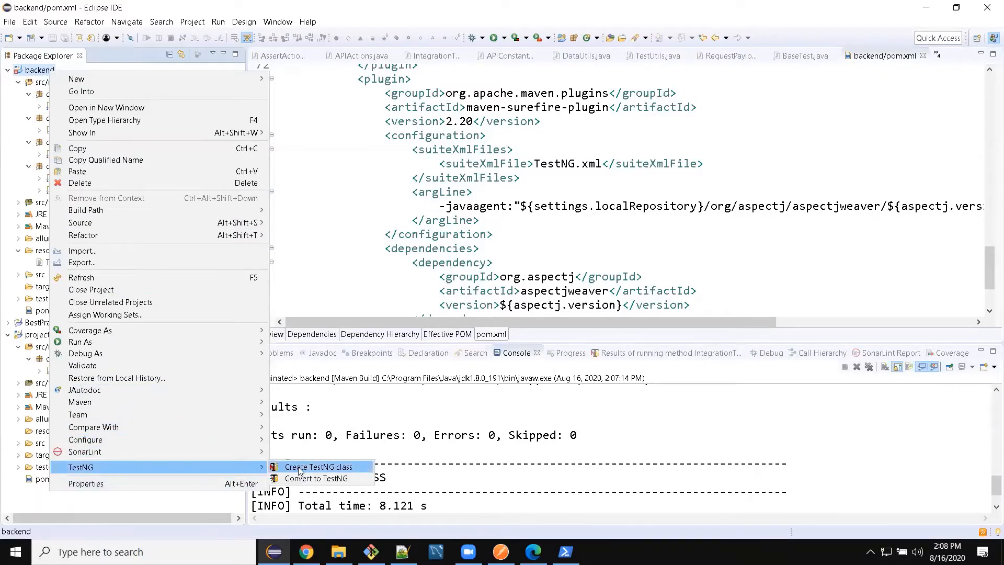
{"action": "left_click", "coordinate": [314, 466]}
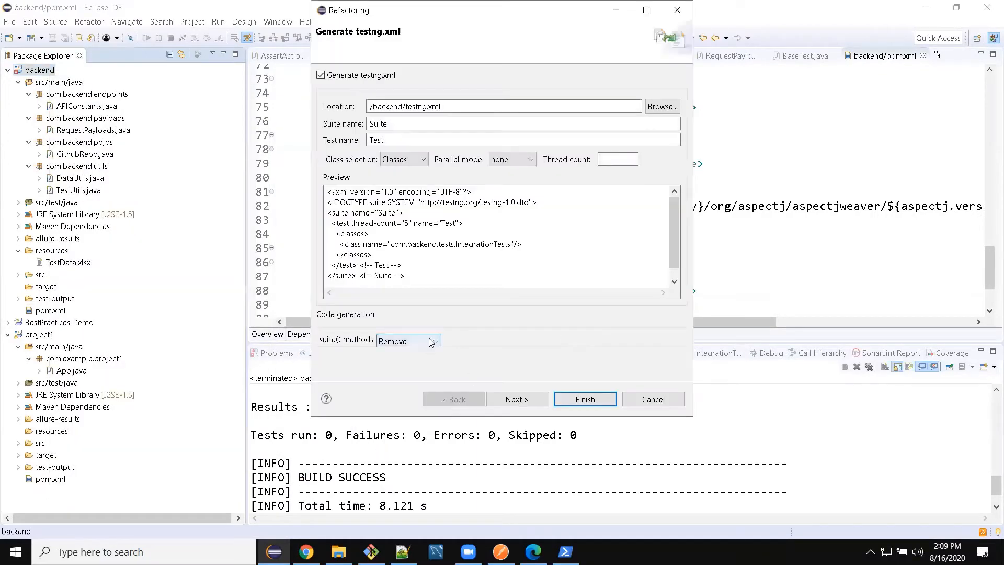
{"action": "mouse_move", "coordinate": [592, 406]}
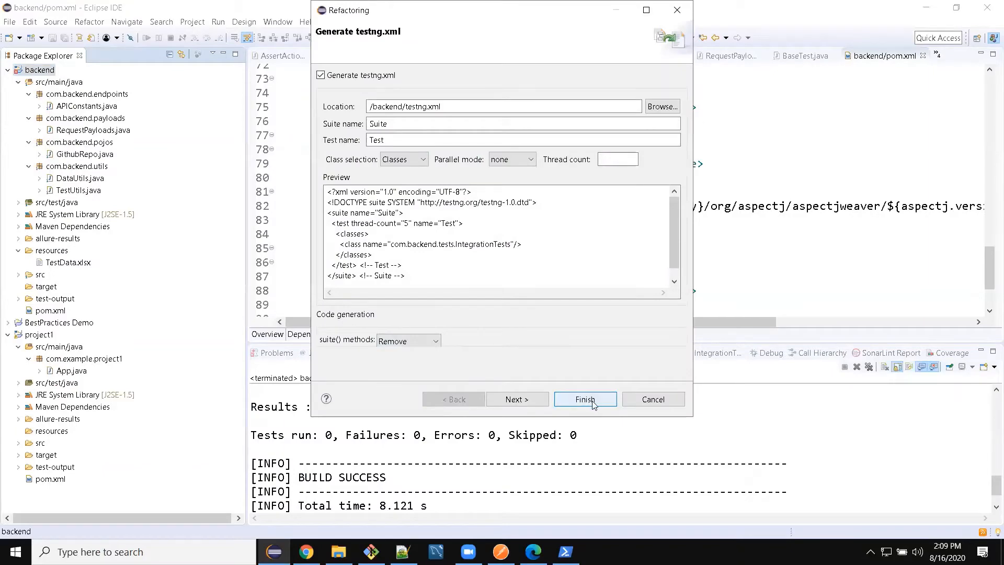
{"action": "left_click", "coordinate": [585, 399]}
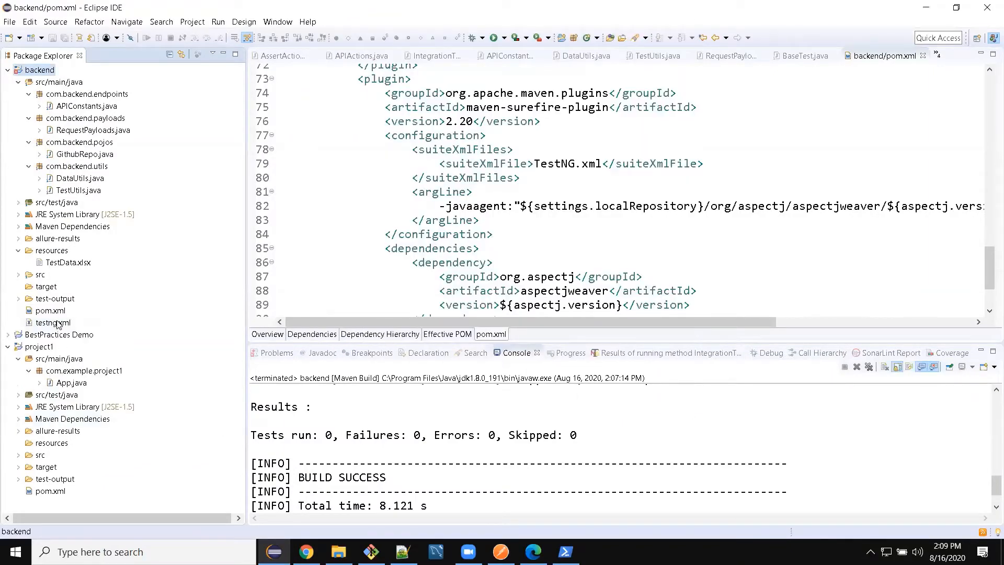
{"action": "double_click", "coordinate": [52, 322]}
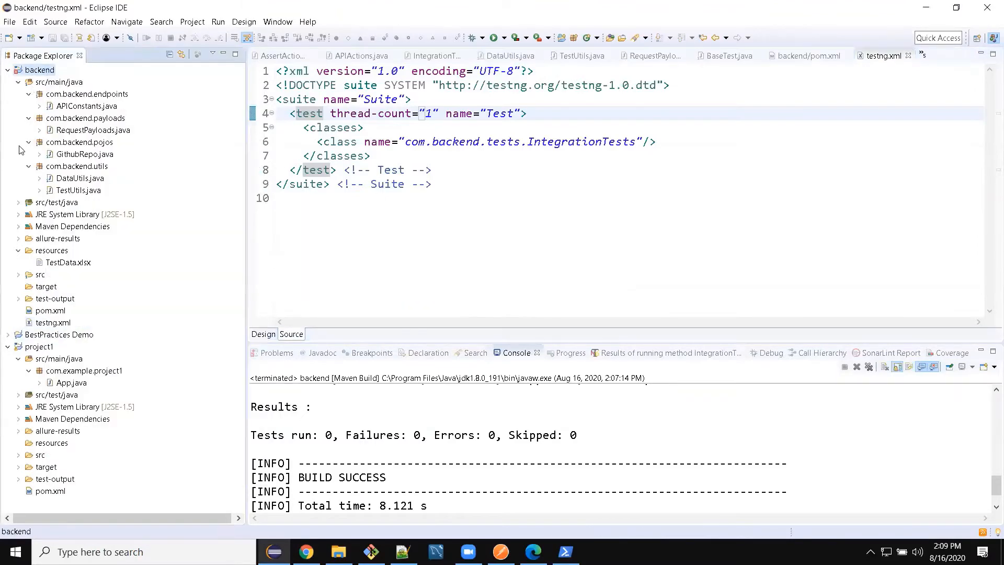
Rerun the backend Maven build, then check the allure-results folder's properties for its location.
{"action": "right_click", "coordinate": [38, 70]}
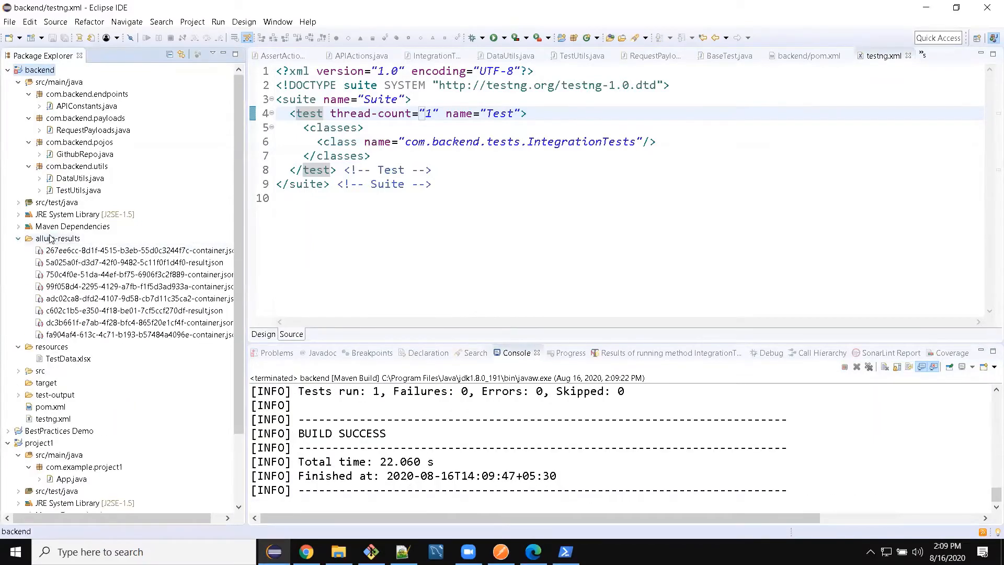
{"action": "right_click", "coordinate": [57, 239]}
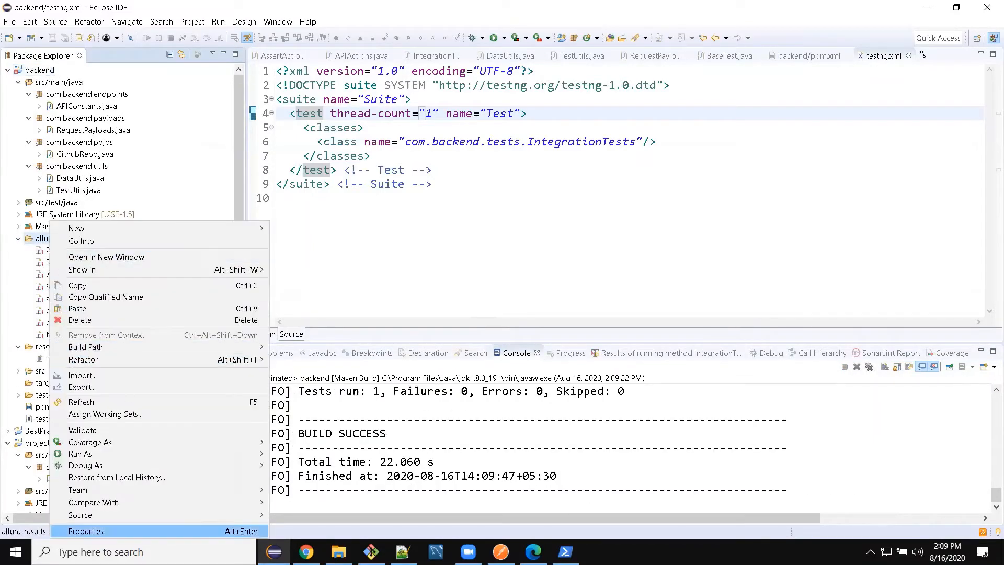
{"action": "left_click", "coordinate": [85, 531]}
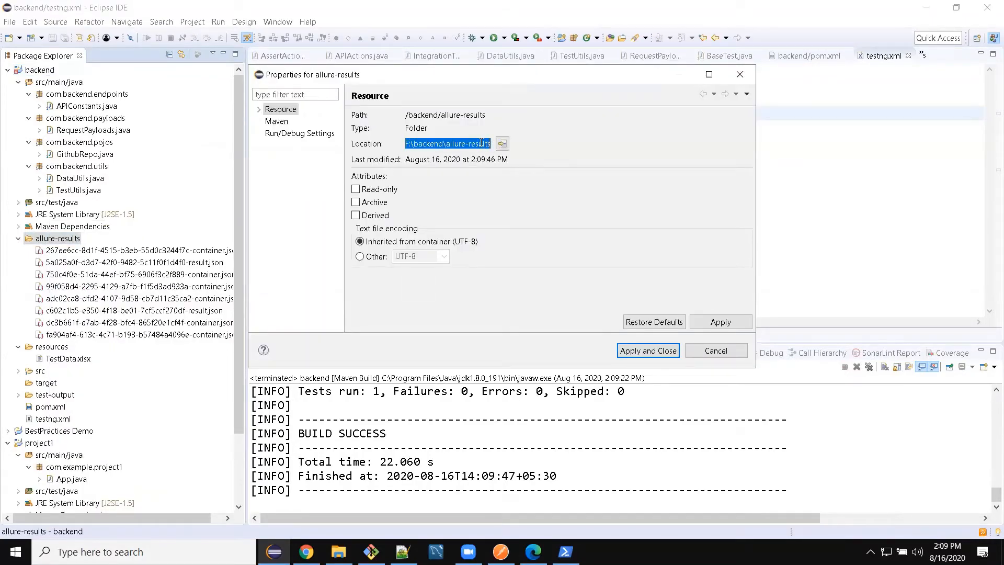
{"action": "mouse_move", "coordinate": [427, 521]}
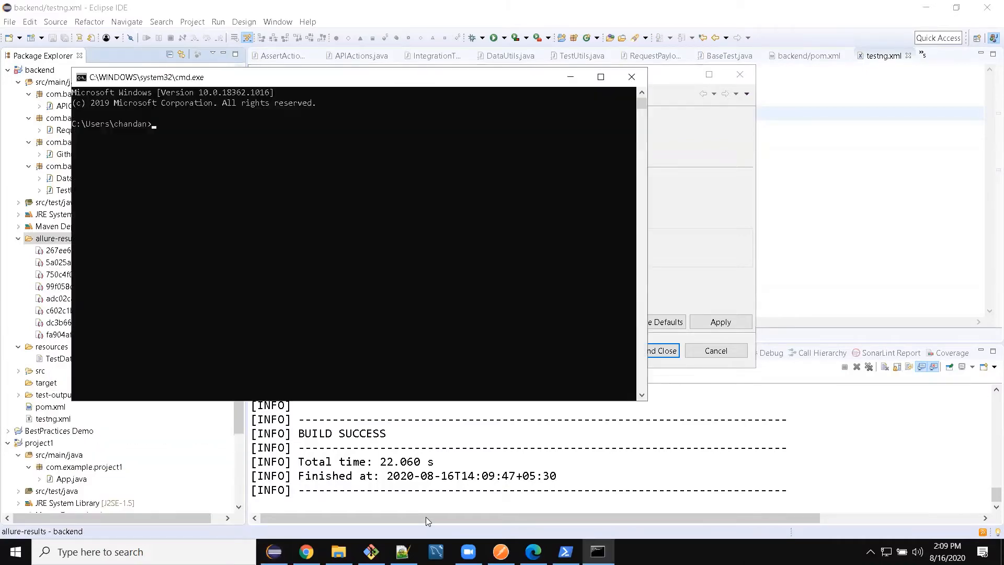
Run 'allure serve F:\backend\allure-results' to generate and serve the Allure report.
{"action": "type", "text": "allure ser"}
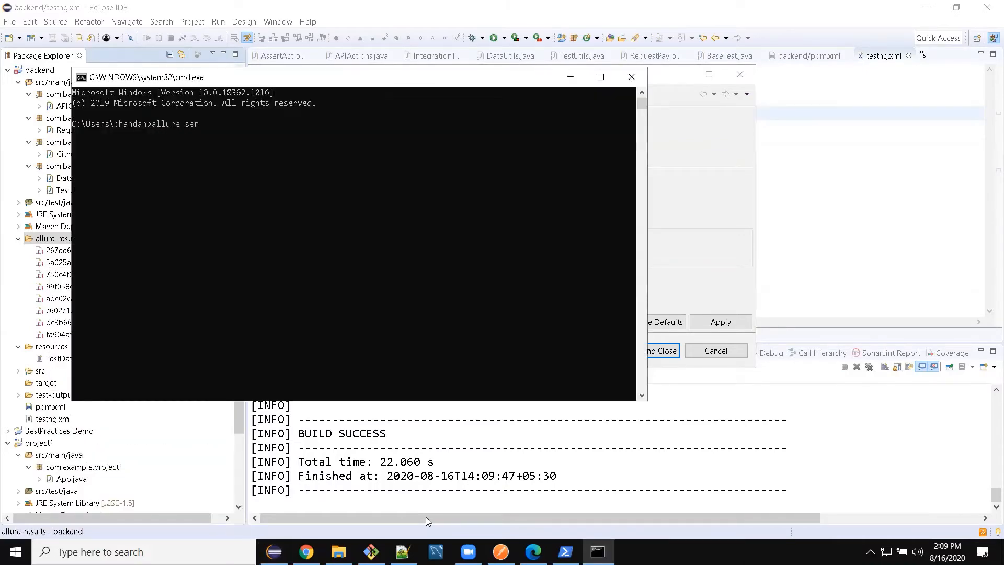
{"action": "type", "text": "ve"}
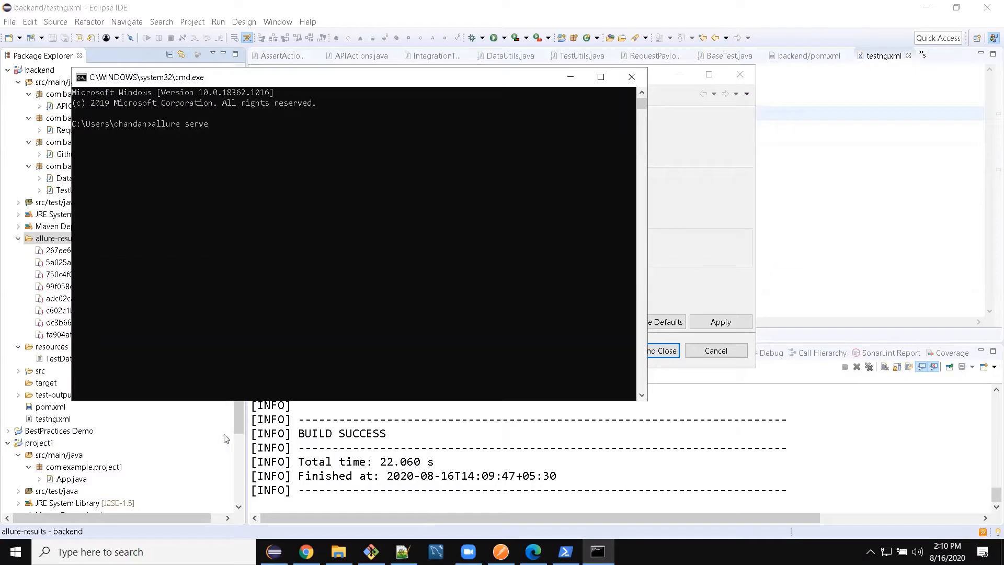
{"action": "type", "text": "F:\\backend\\allure-results"}
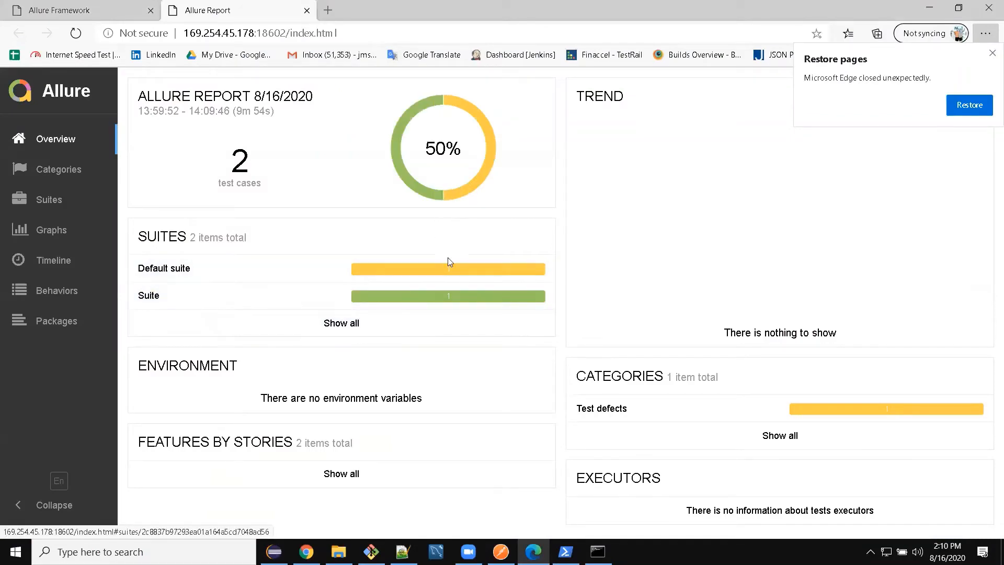
{"action": "mouse_move", "coordinate": [286, 327]}
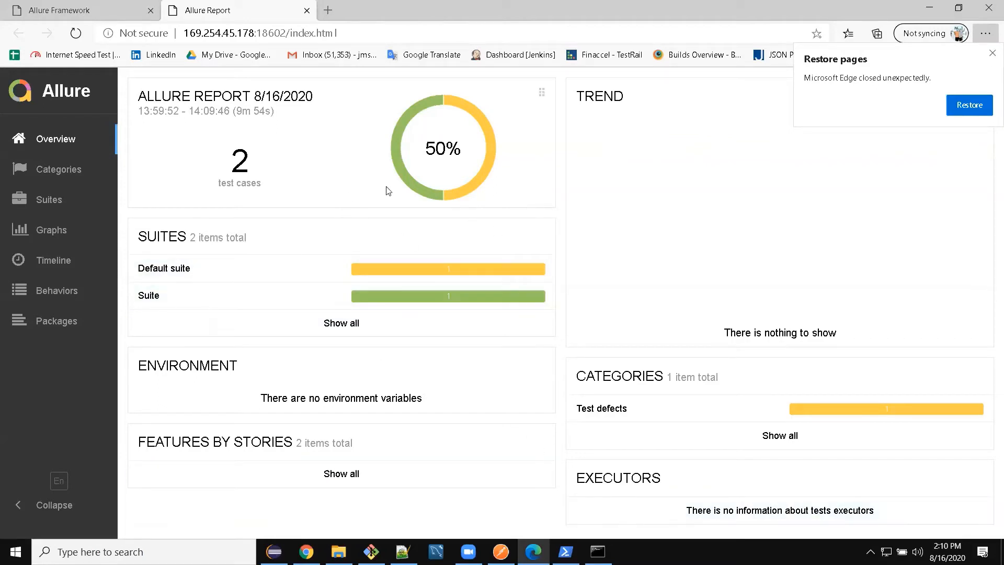
{"action": "mouse_move", "coordinate": [268, 245]}
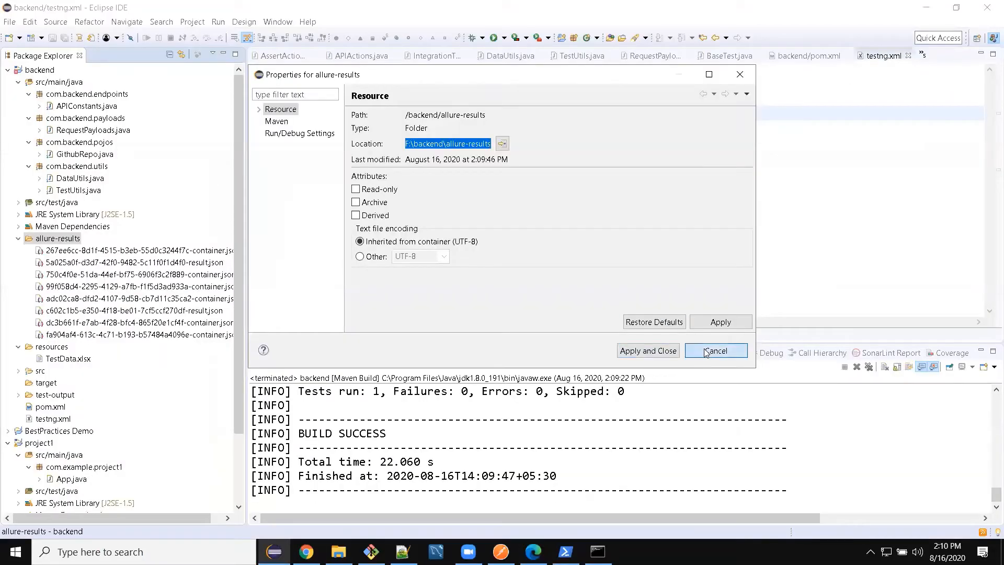
{"action": "left_click", "coordinate": [716, 350]}
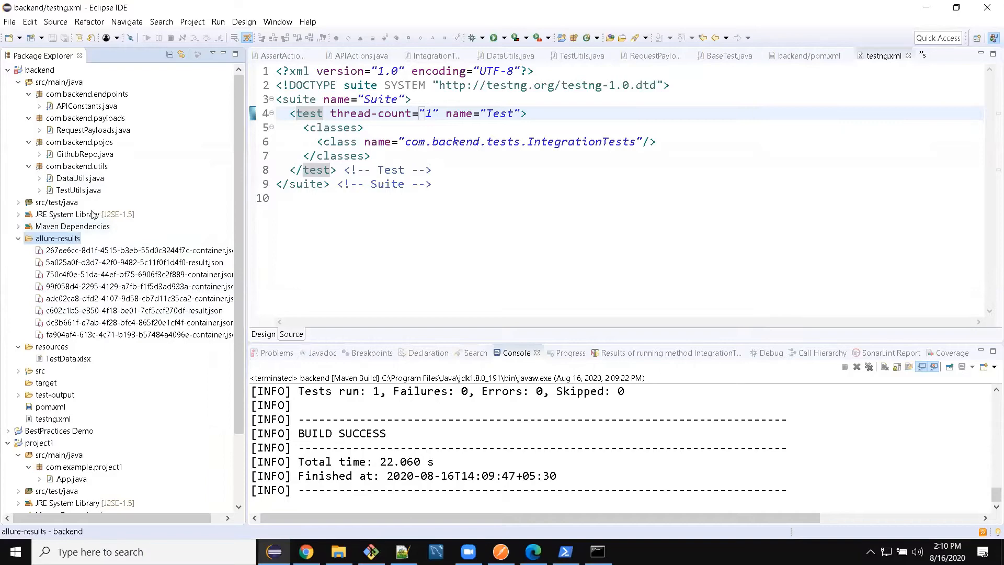
{"action": "mouse_move", "coordinate": [96, 325]}
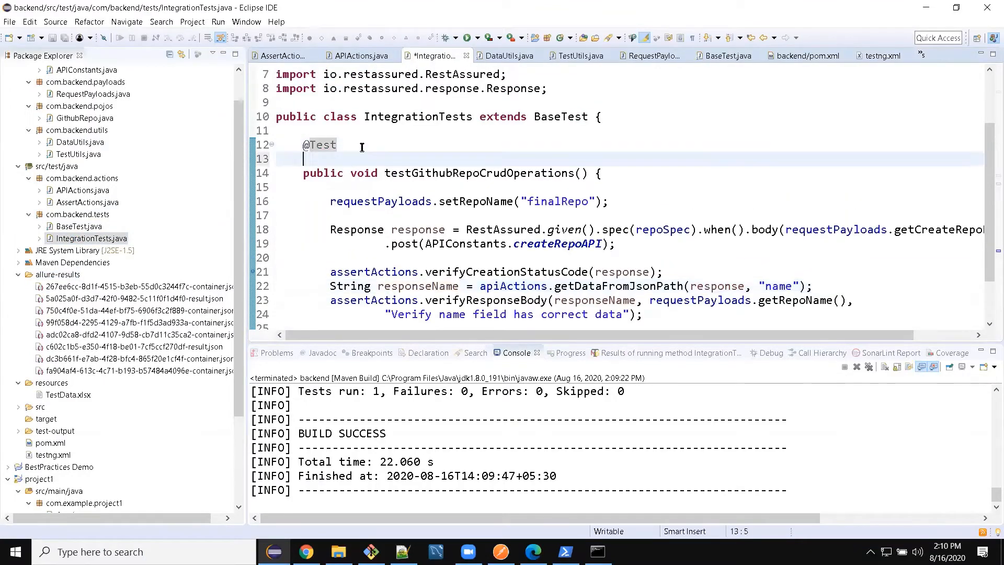
{"action": "type", "text": "@Se"}
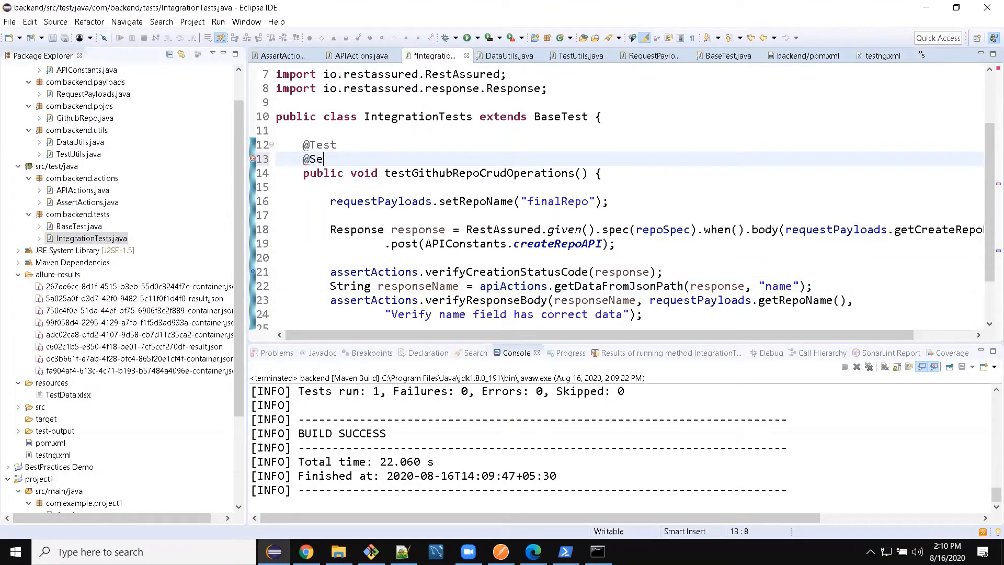
{"action": "type", "text": "verity"}
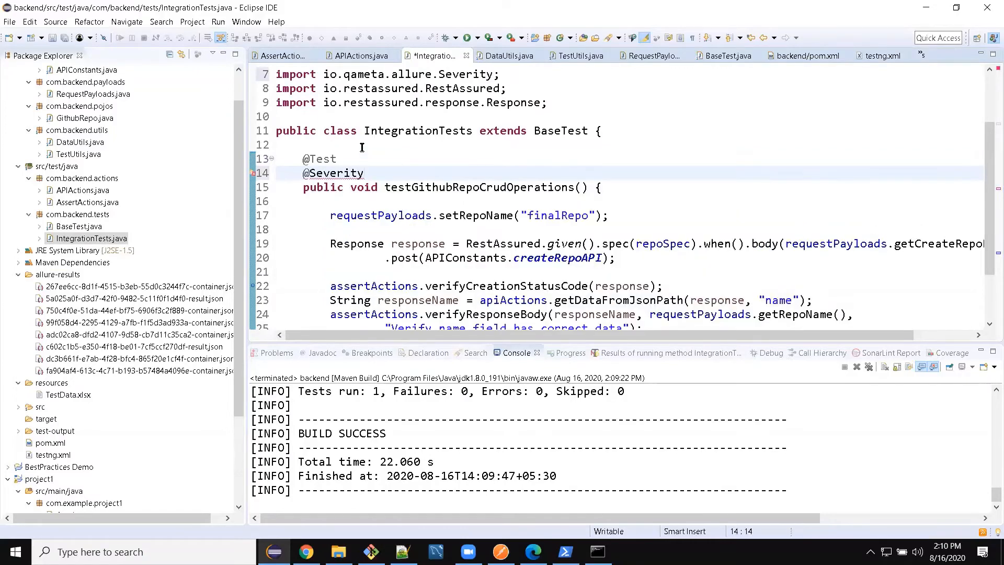
{"action": "type", "text": "(SeverityLevel.CRITICAL"}
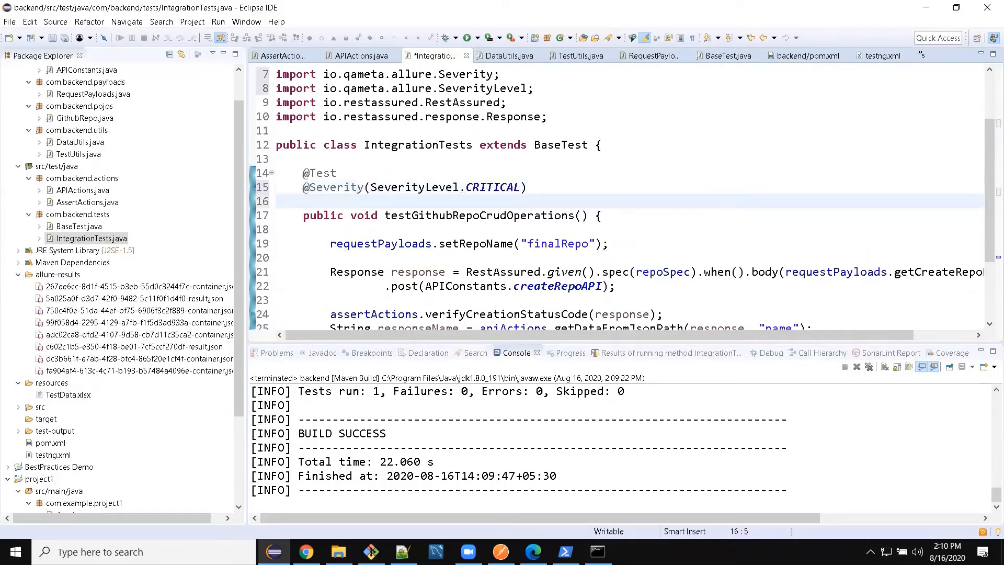
{"action": "type", "text": "@Des"}
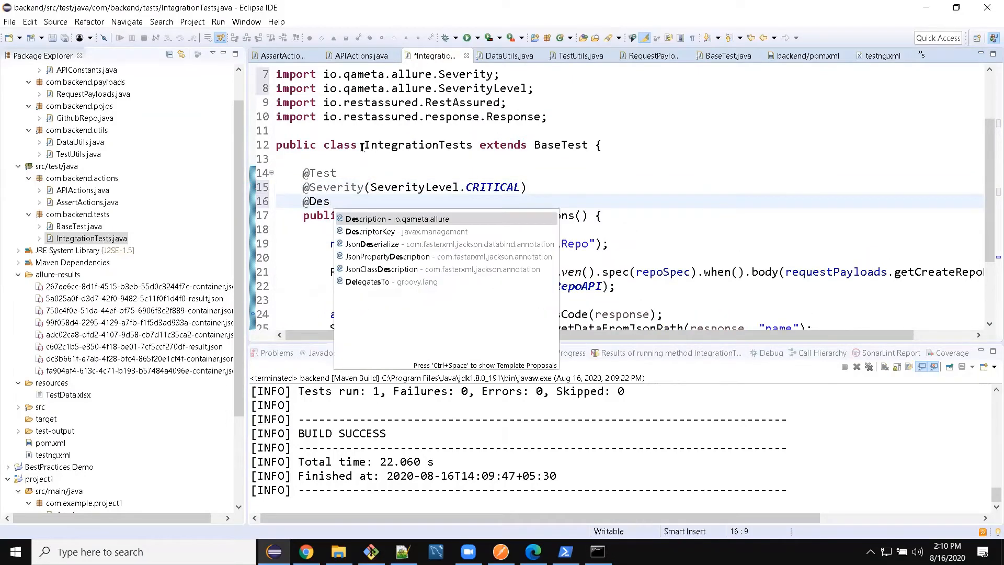
{"action": "key", "text": "Escape"}
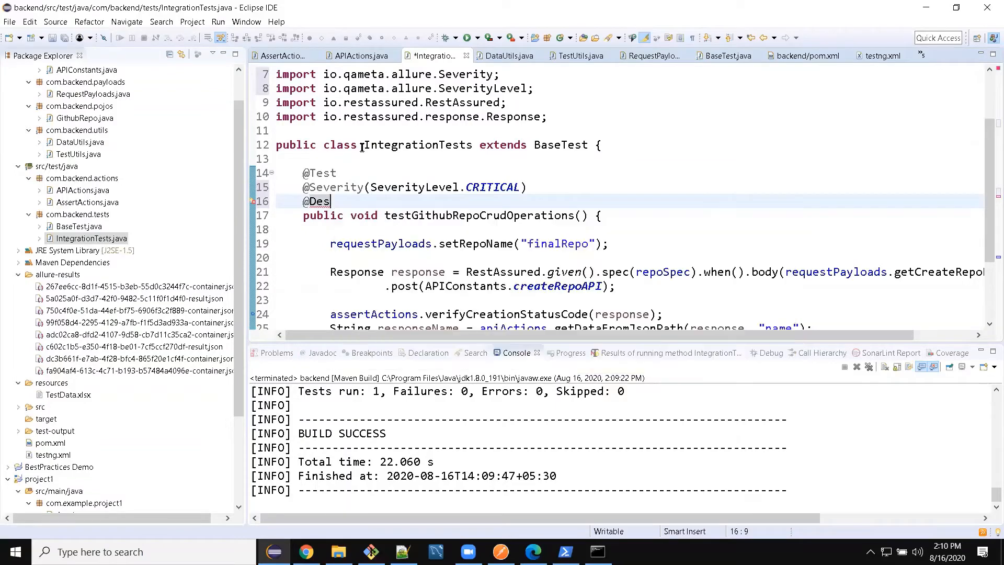
{"action": "type", "text": "cription()"}
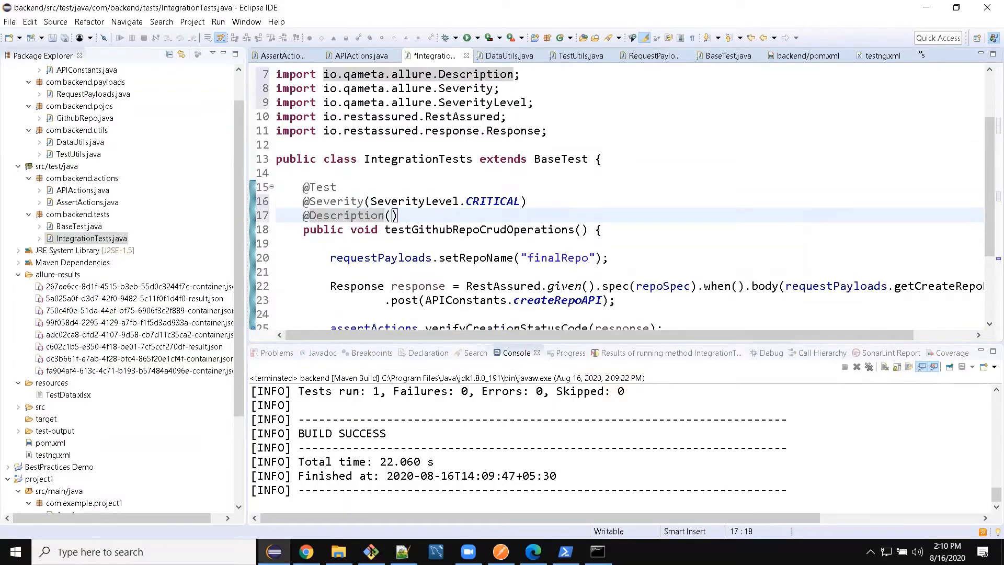
{"action": "type", "text": "\"T"}
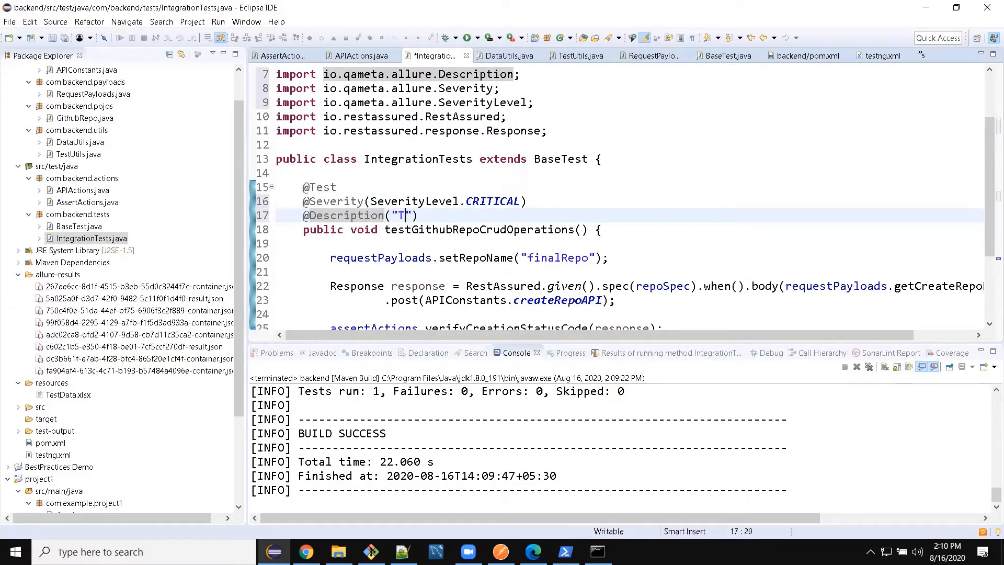
{"action": "type", "text": "est Crub"}
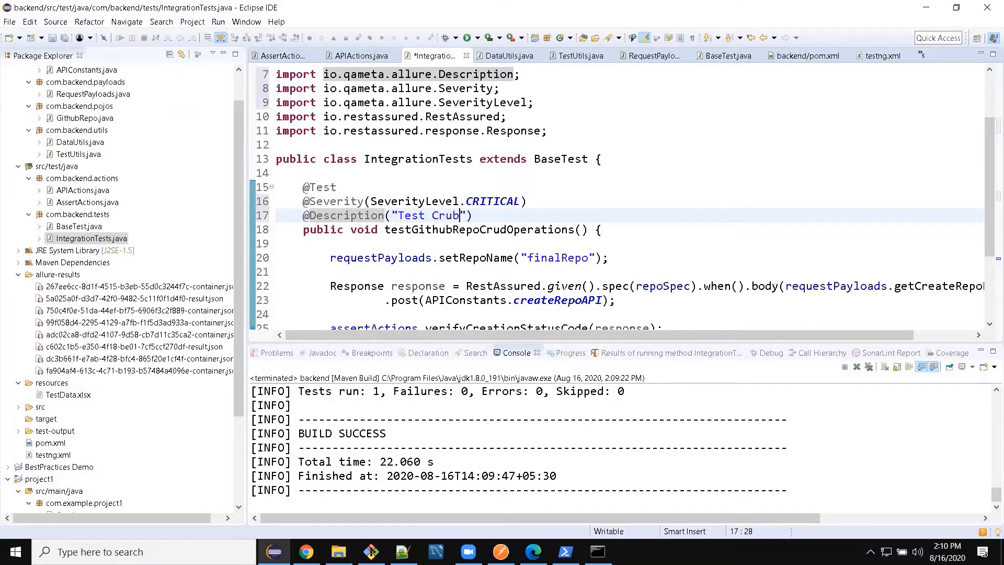
{"action": "key", "text": "BackSpace"}
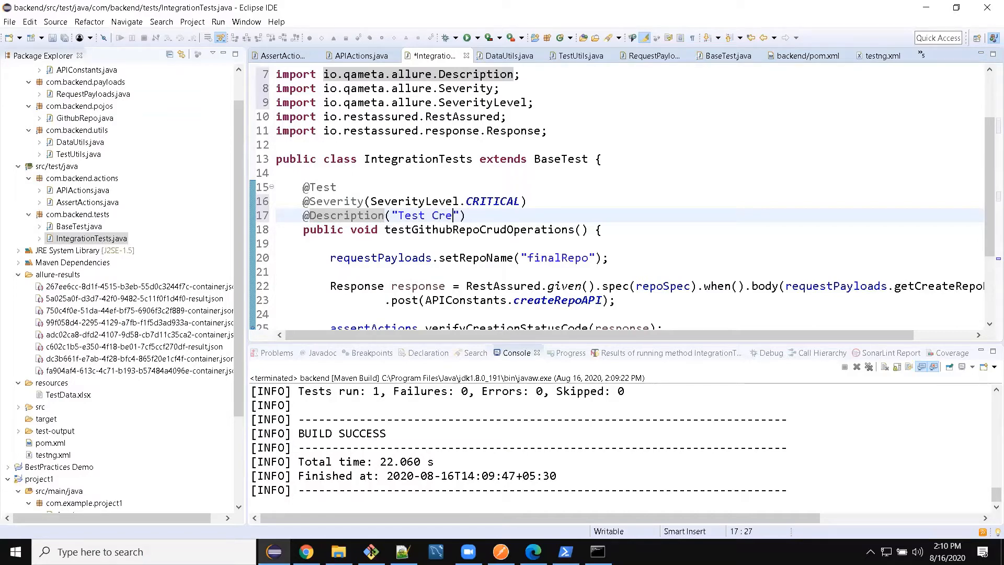
{"action": "type", "text": "ate Repo"}
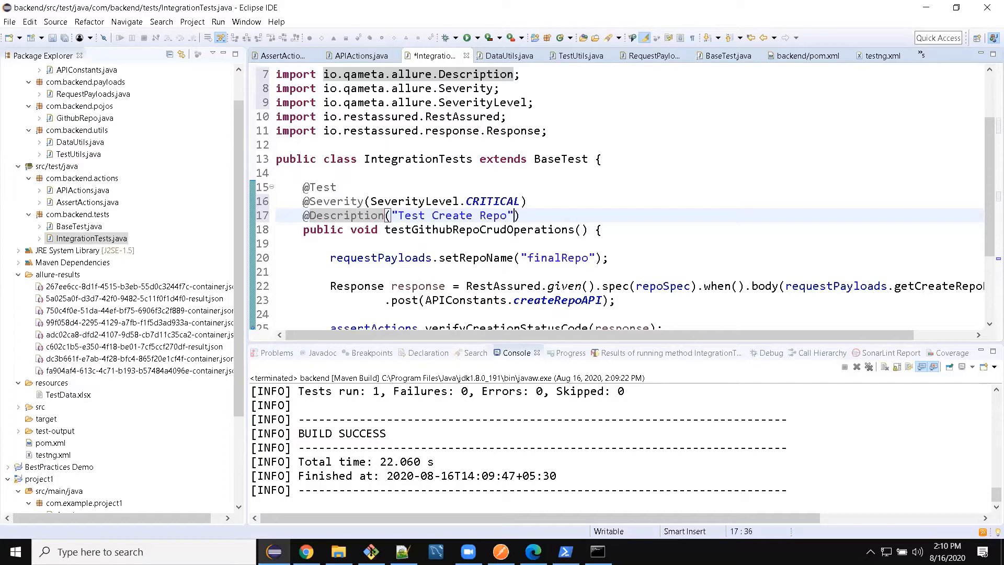
{"action": "type", "text": "@"}
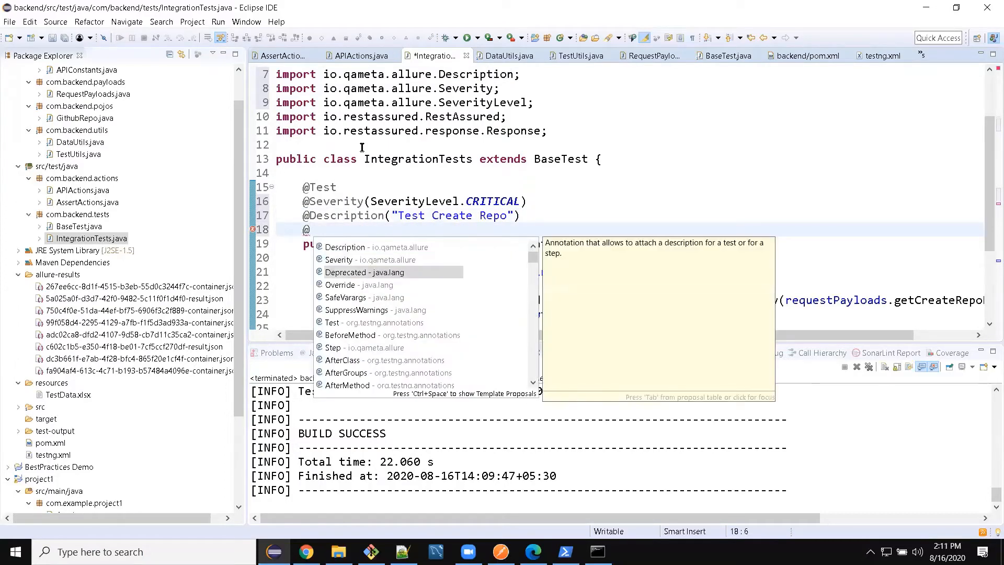
{"action": "type", "text": "pri"}
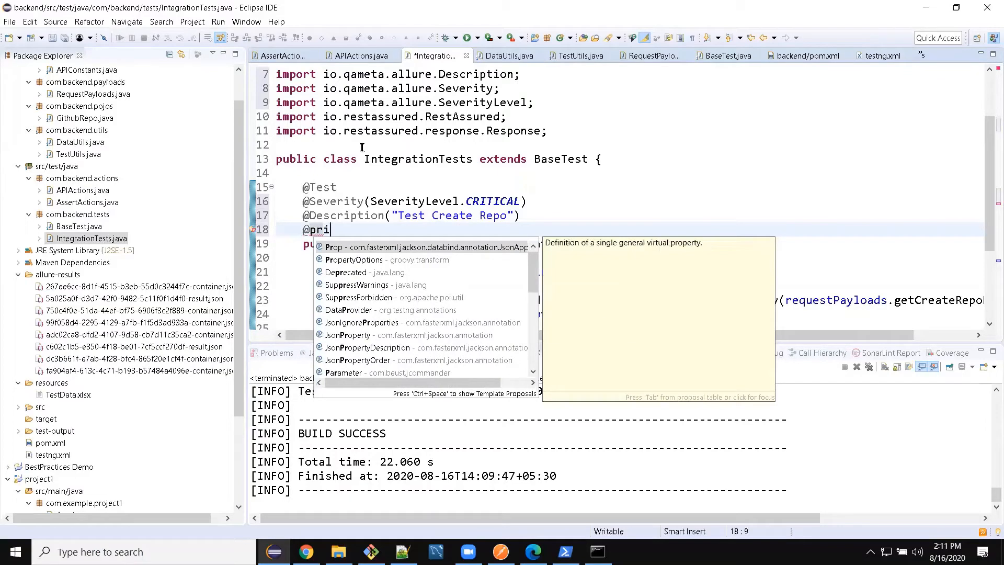
{"action": "key", "text": "BackSpace"}
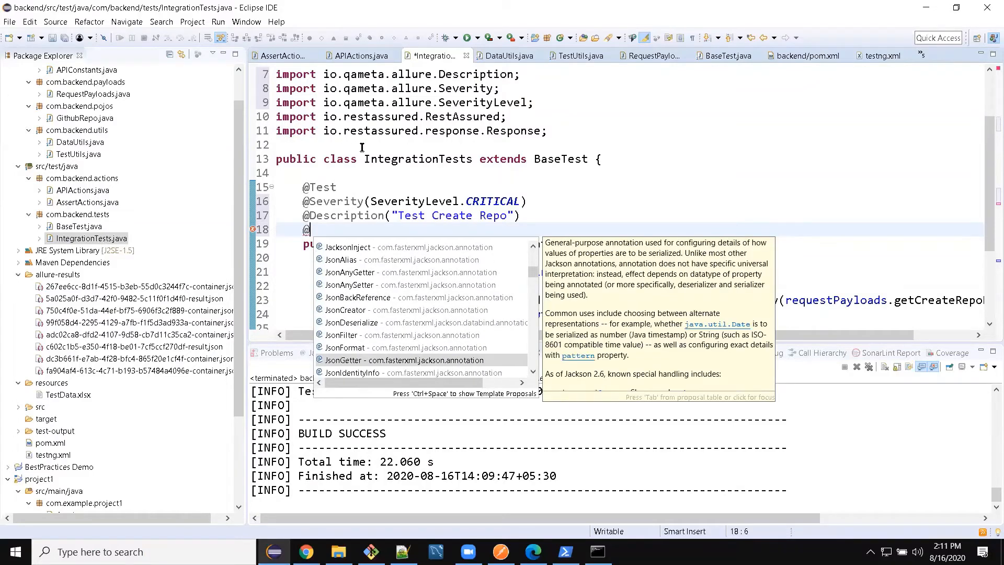
{"action": "type", "text": "Feature"}
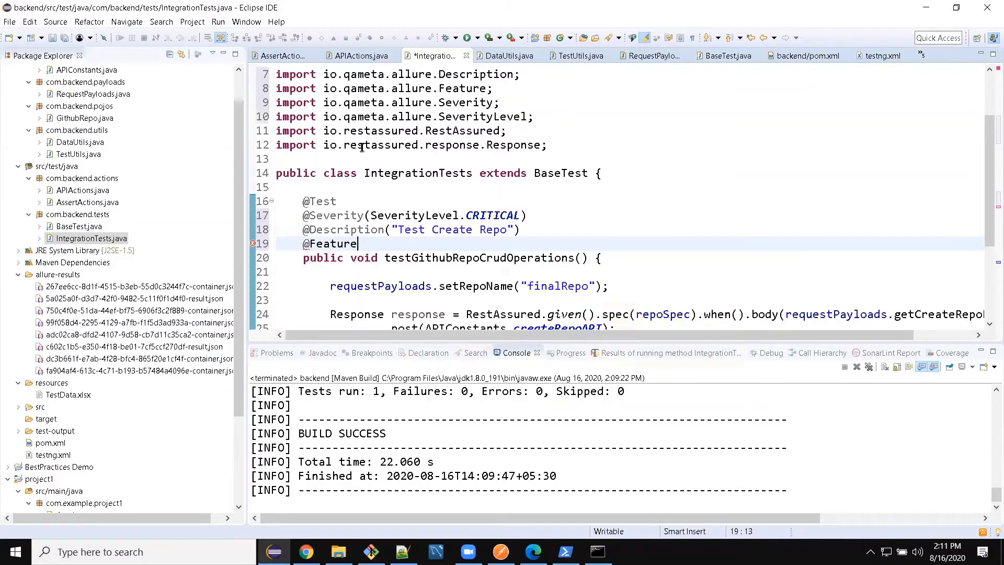
{"action": "type", "text": "(\"R"}
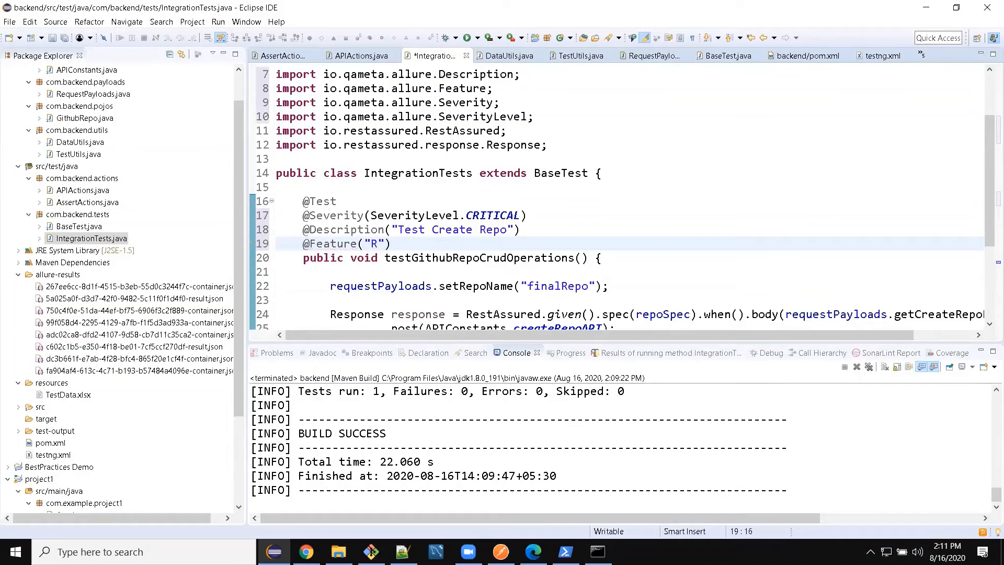
{"action": "type", "text": "epo"}
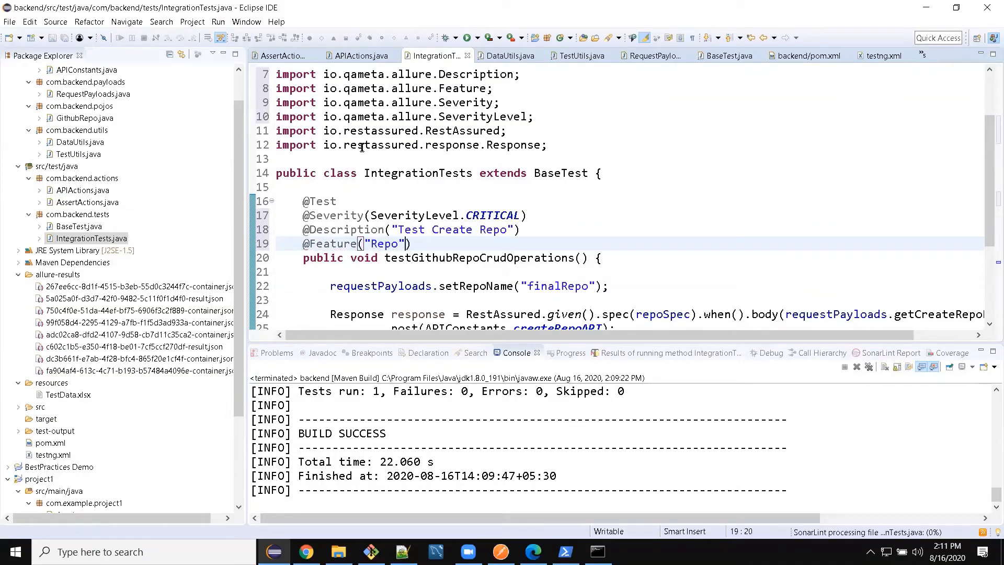
{"action": "scroll", "scroll_direction": "down", "scroll_amount": 3}
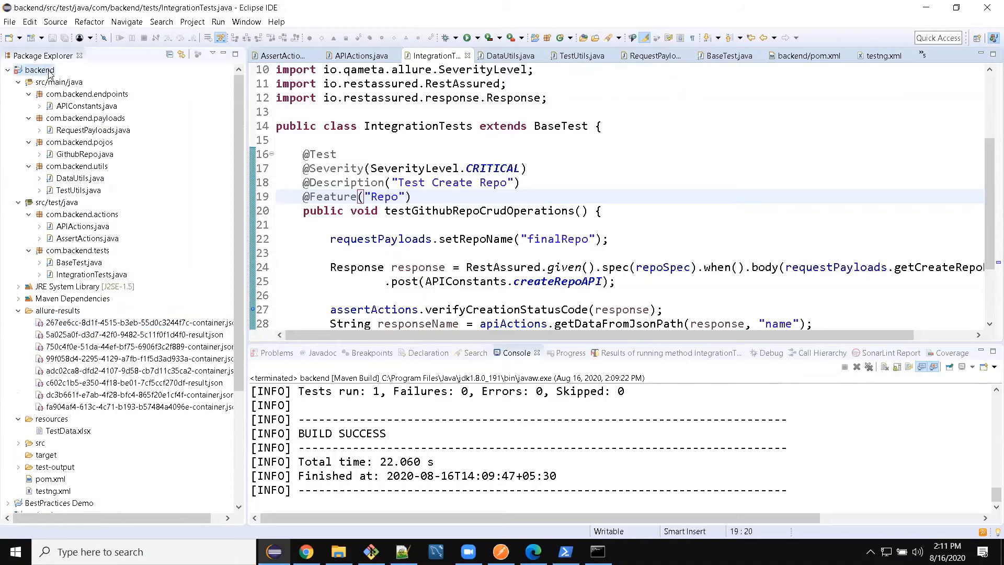
Rerun the Maven build of the backend project.
{"action": "right_click", "coordinate": [35, 69]}
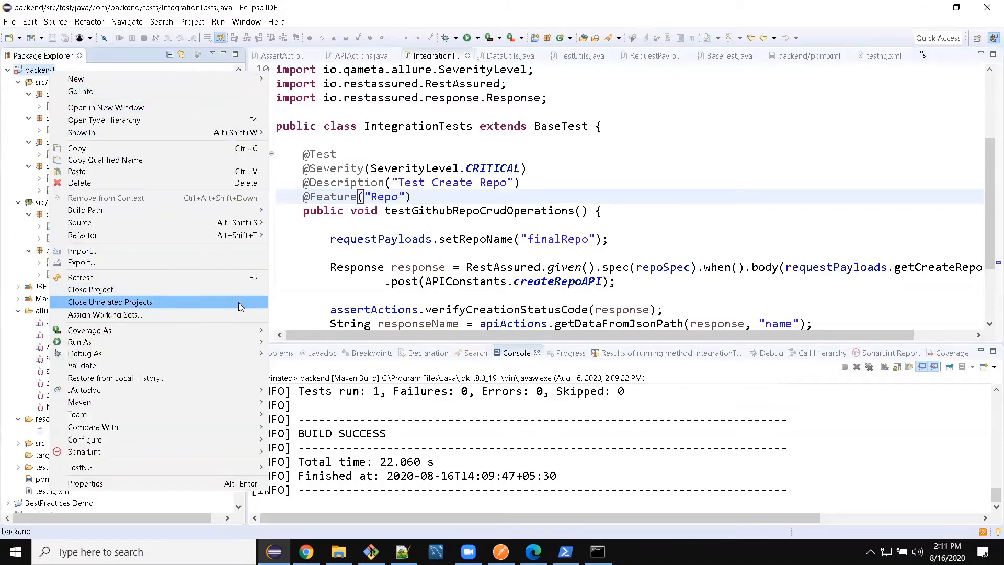
{"action": "mouse_move", "coordinate": [79, 341]}
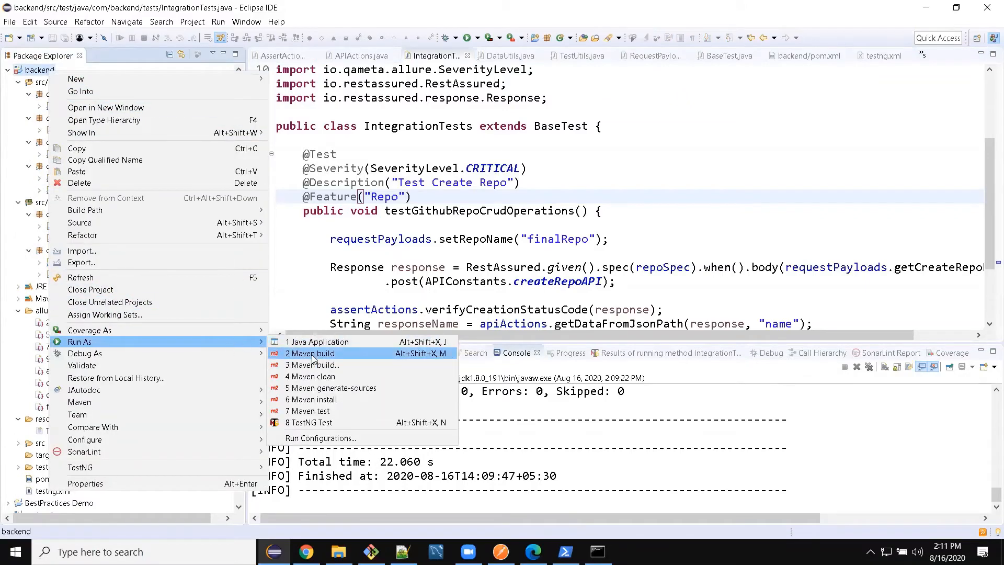
{"action": "left_click", "coordinate": [310, 353]}
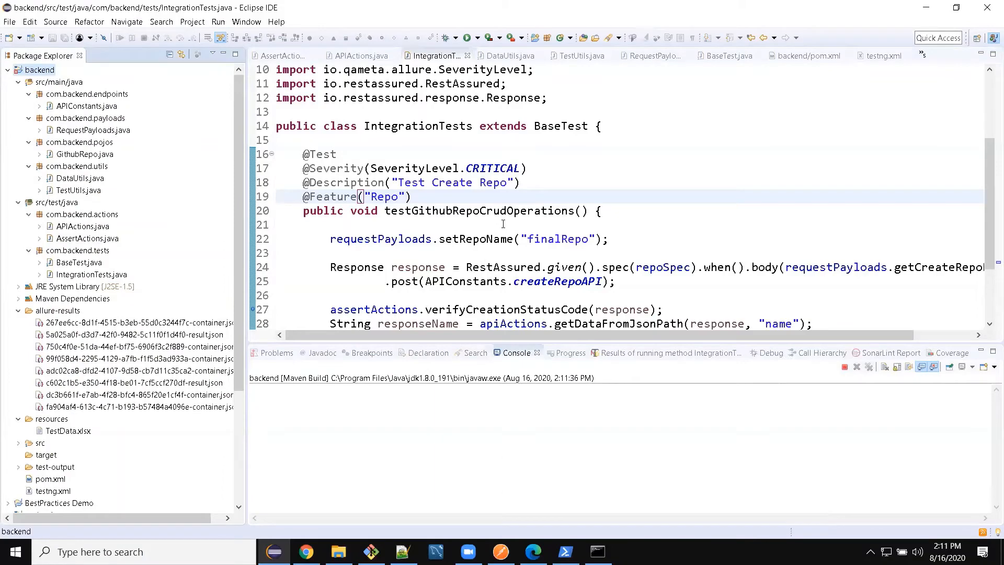
{"action": "left_click", "coordinate": [444, 197]}
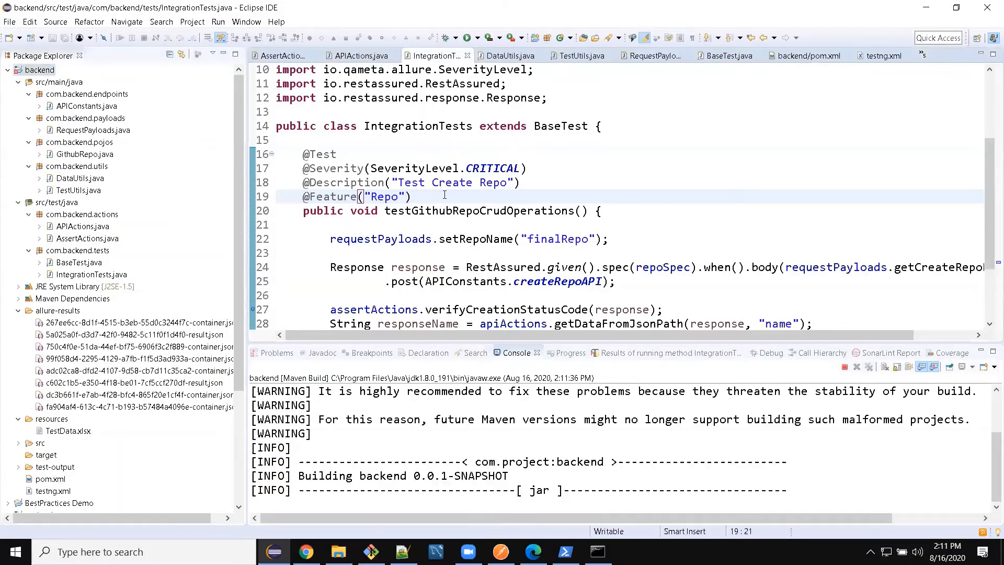
{"action": "type", "text": "@Step(\""}
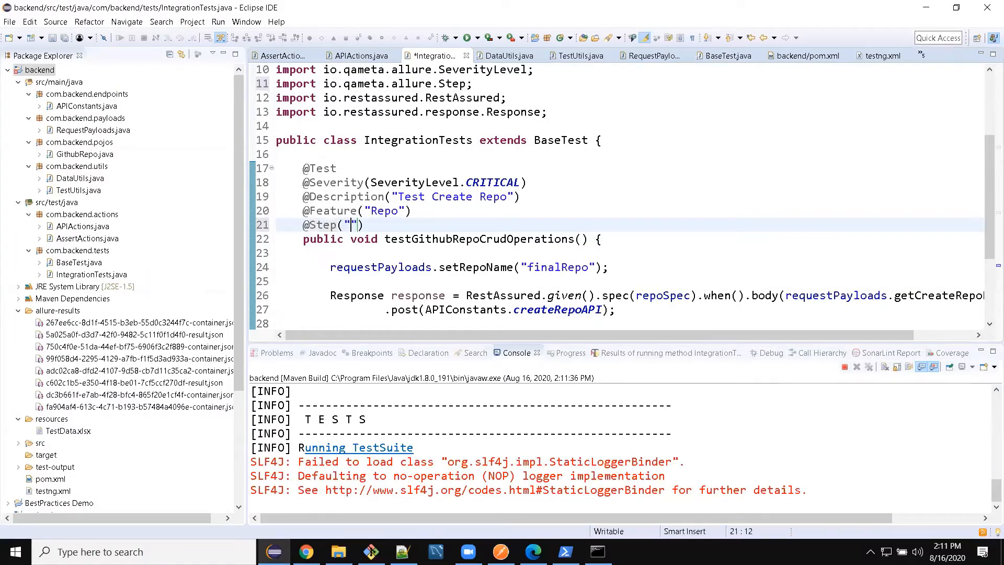
{"action": "type", "text": "create r"}
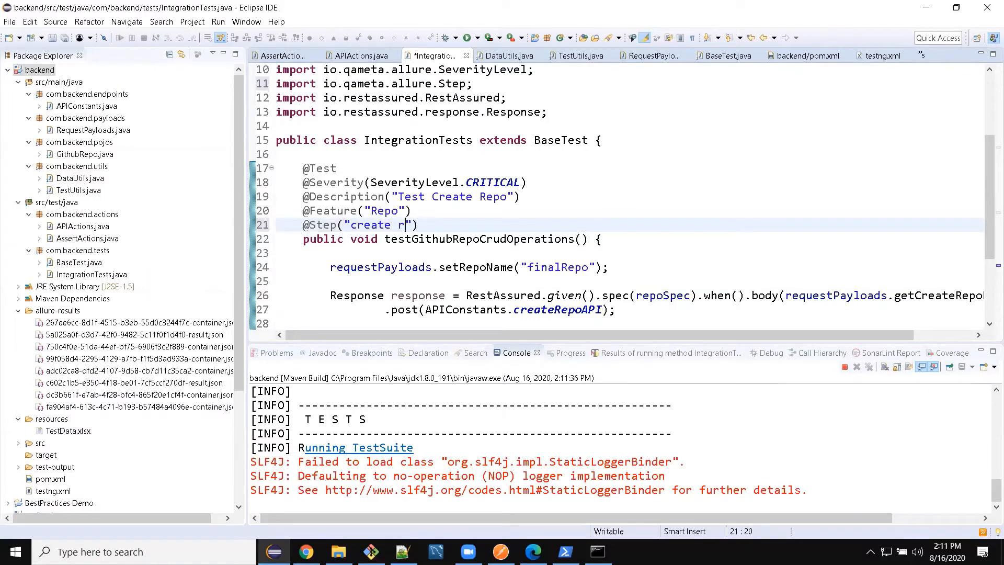
{"action": "type", "text": "step"}
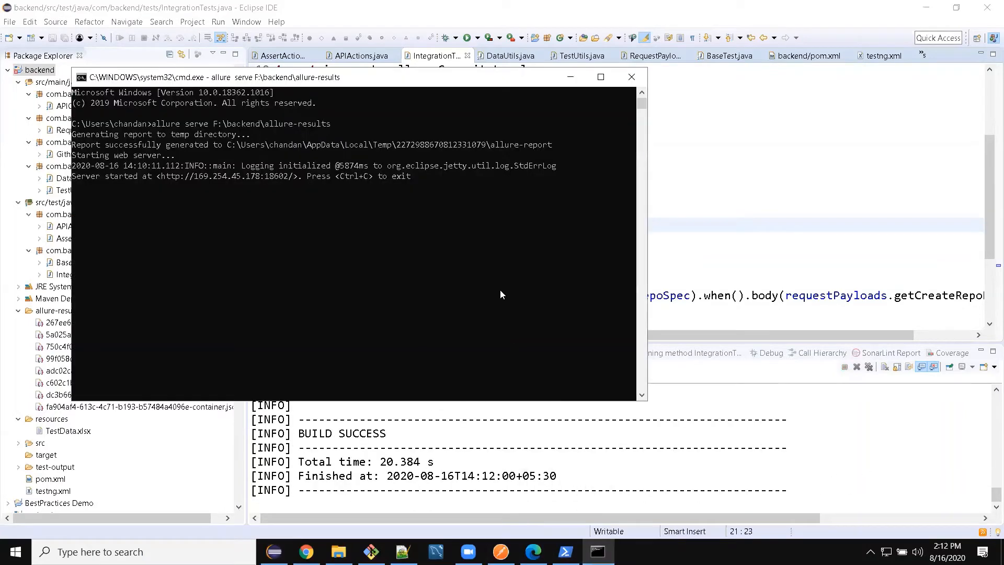
Terminate the running allure serve server, confirming with Y, so the report can be regenerated.
{"action": "key", "text": "ctrl+c"}
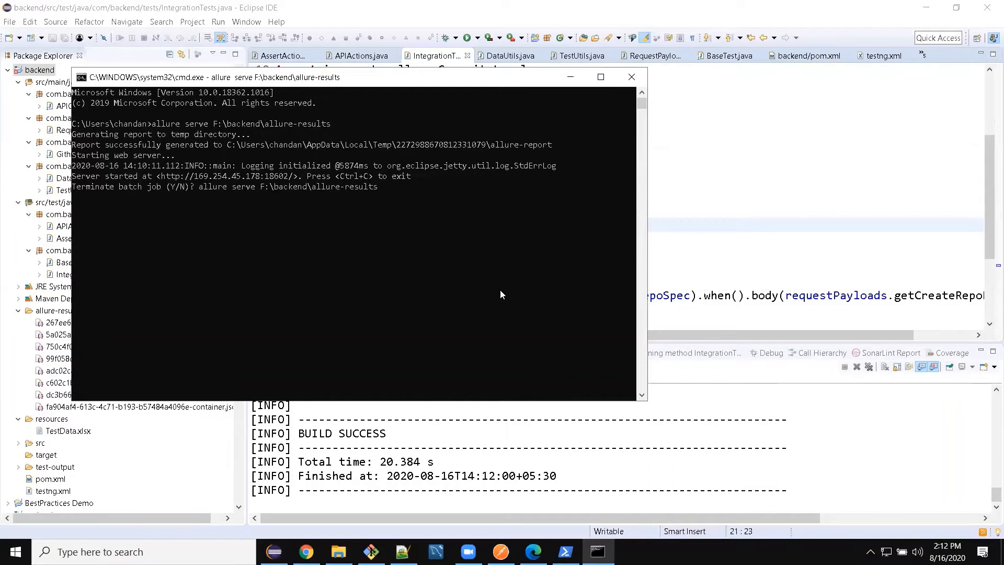
{"action": "key", "text": "Backspace"}
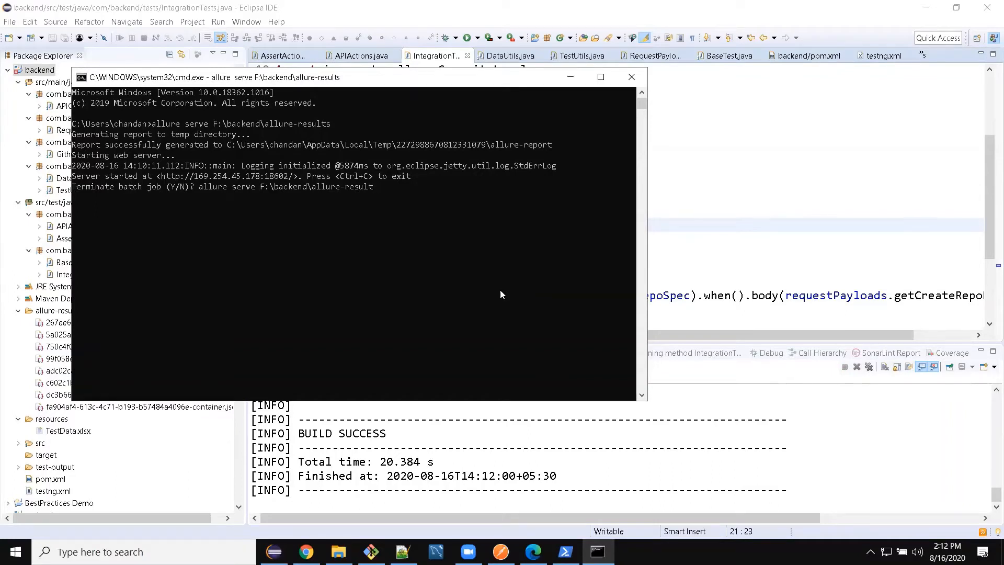
{"action": "type", "text": "Y/N)? Y"}
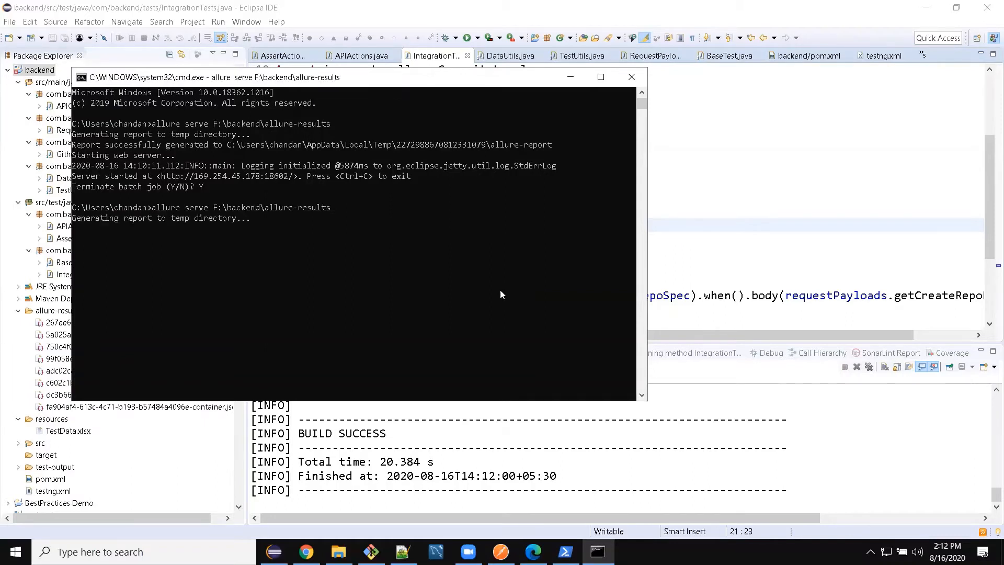
{"action": "mouse_move", "coordinate": [471, 334]}
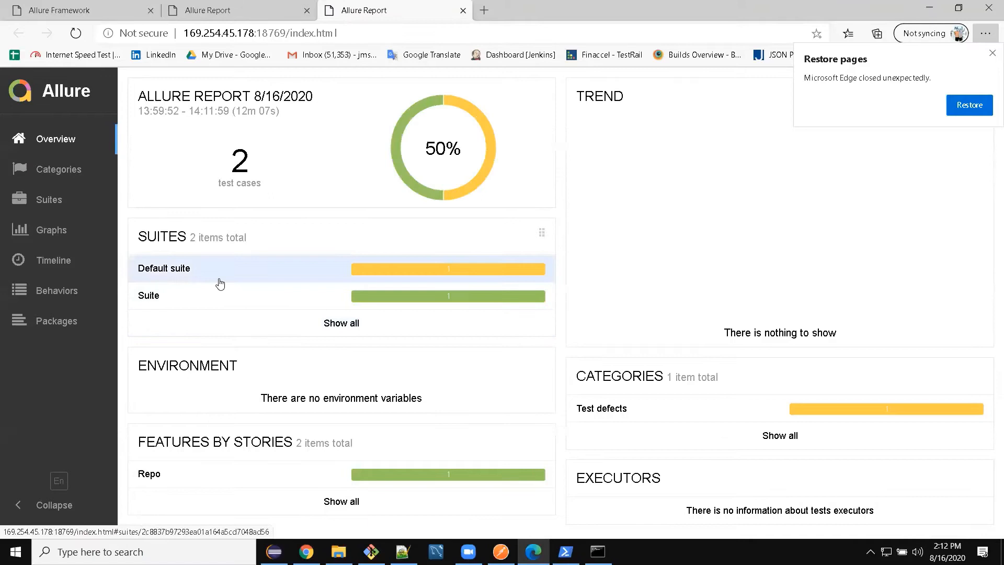
Drill from Default suite through Default test to the broken SetUpCommonRequestConfiguration result.
{"action": "left_click", "coordinate": [164, 268]}
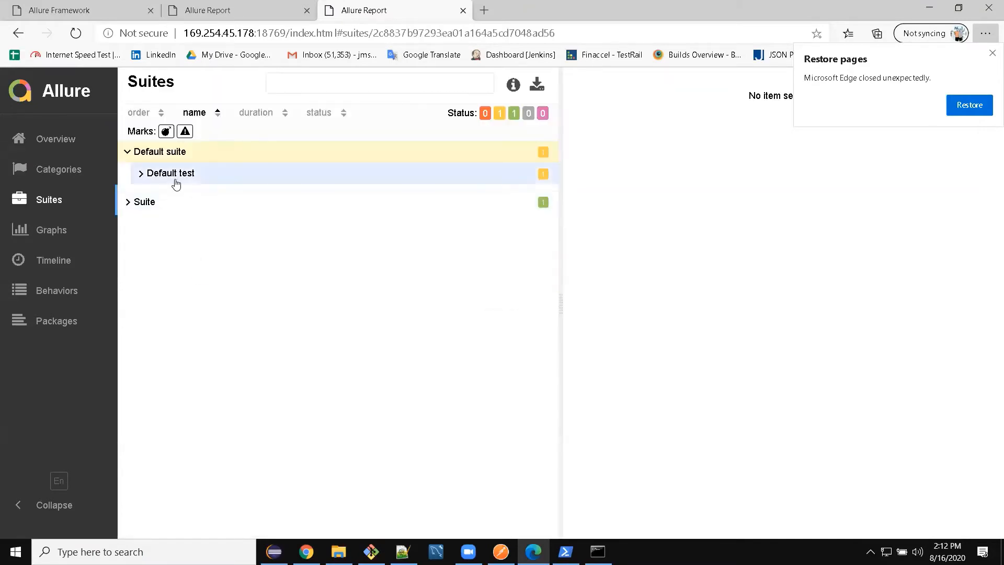
{"action": "left_click", "coordinate": [169, 174]}
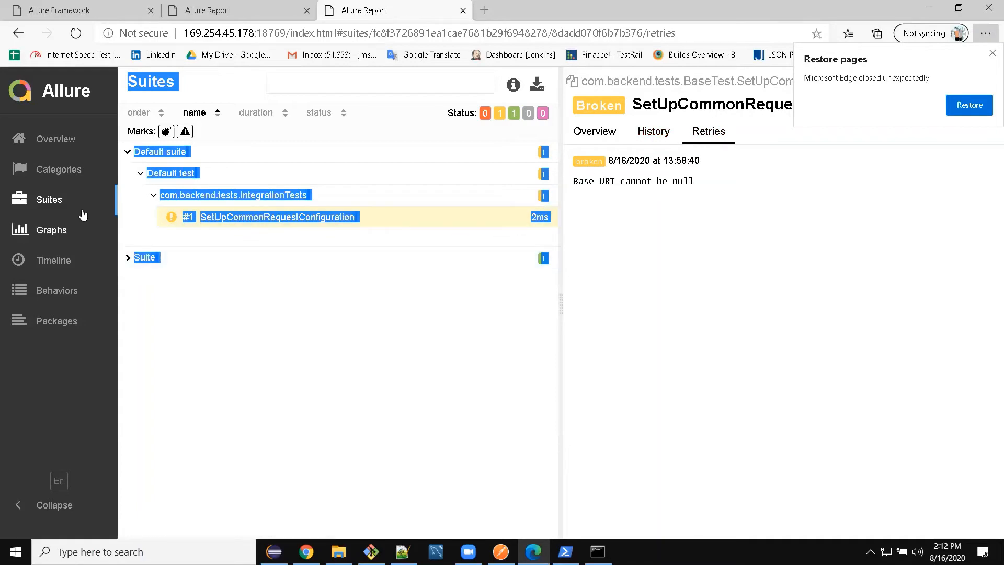
{"action": "left_click", "coordinate": [54, 138]}
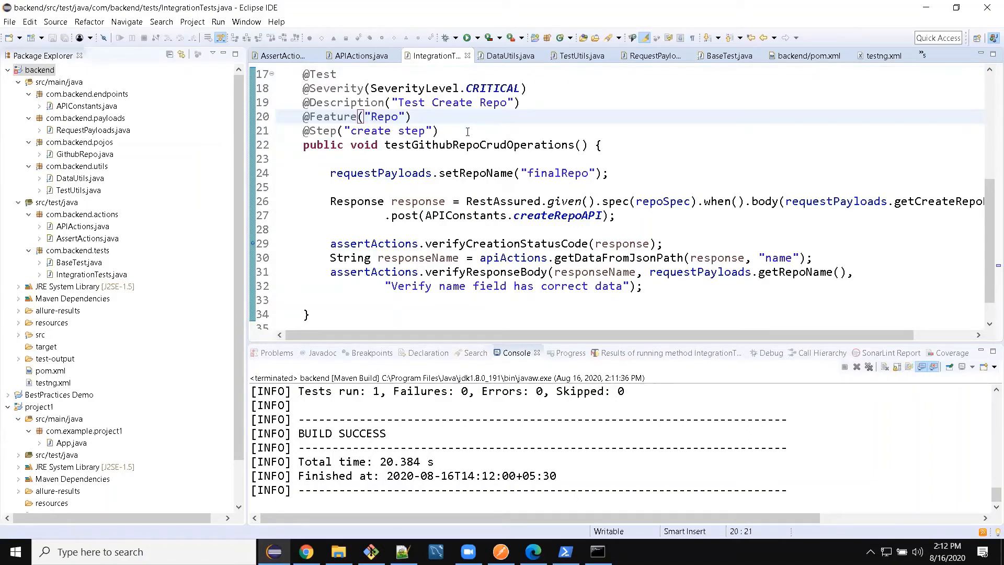
{"action": "left_click", "coordinate": [472, 184]}
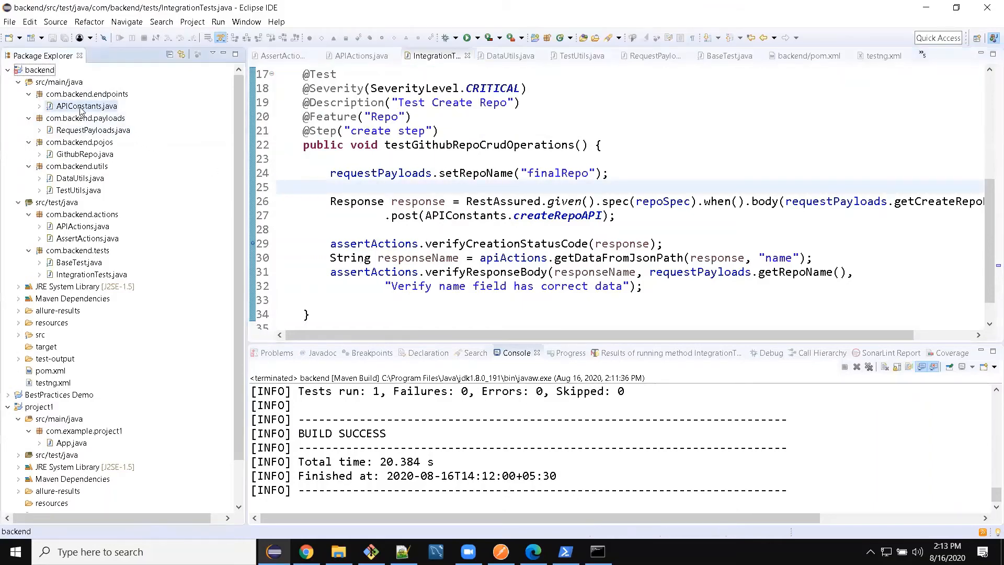
{"action": "double_click", "coordinate": [88, 105]}
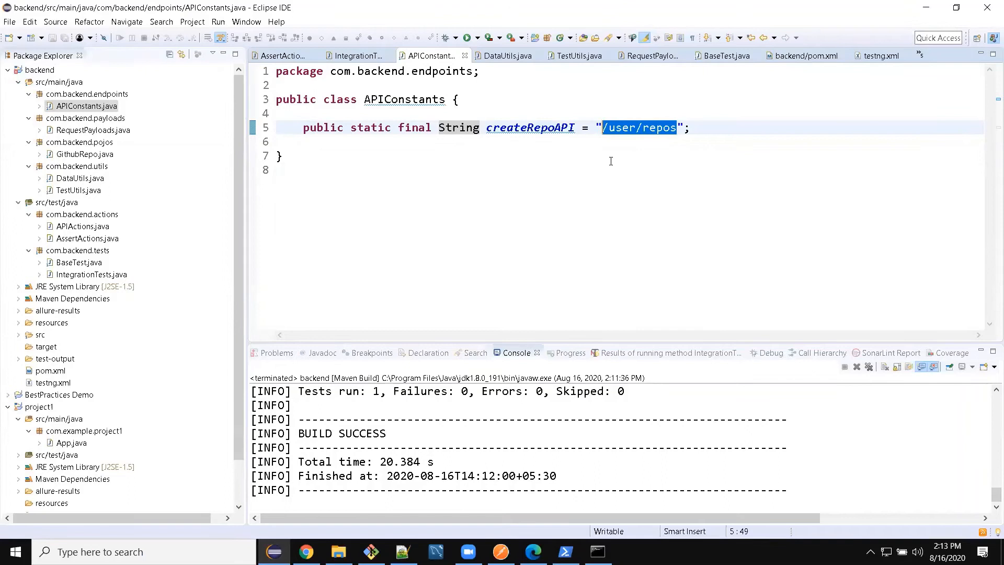
{"action": "mouse_move", "coordinate": [510, 143]}
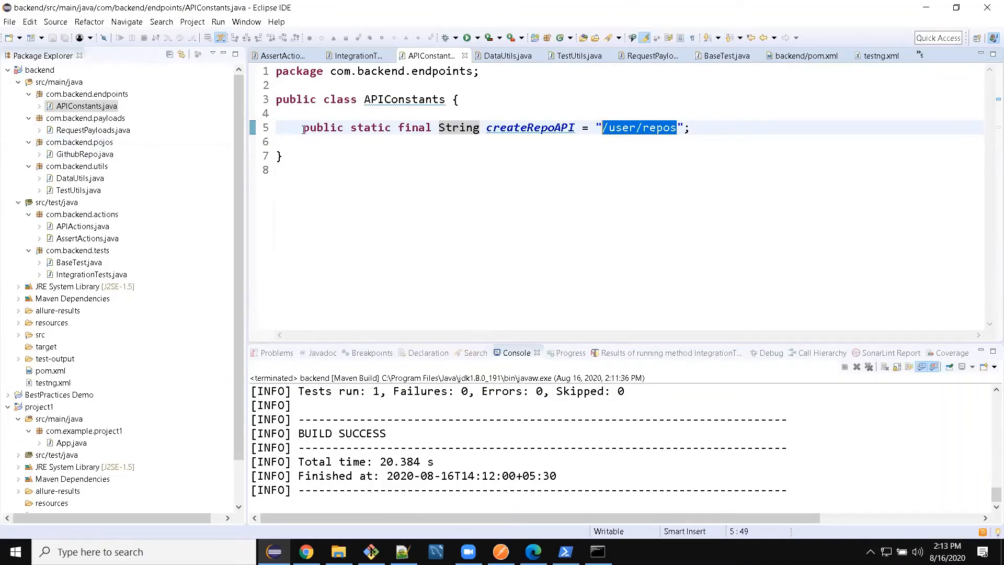
{"action": "triple_click", "coordinate": [458, 127]}
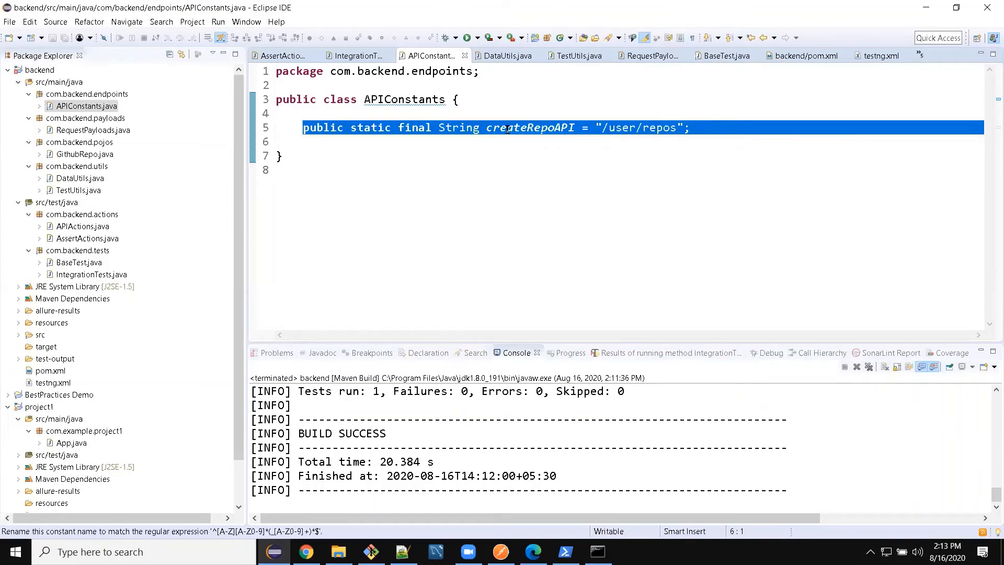
{"action": "left_click", "coordinate": [356, 55]}
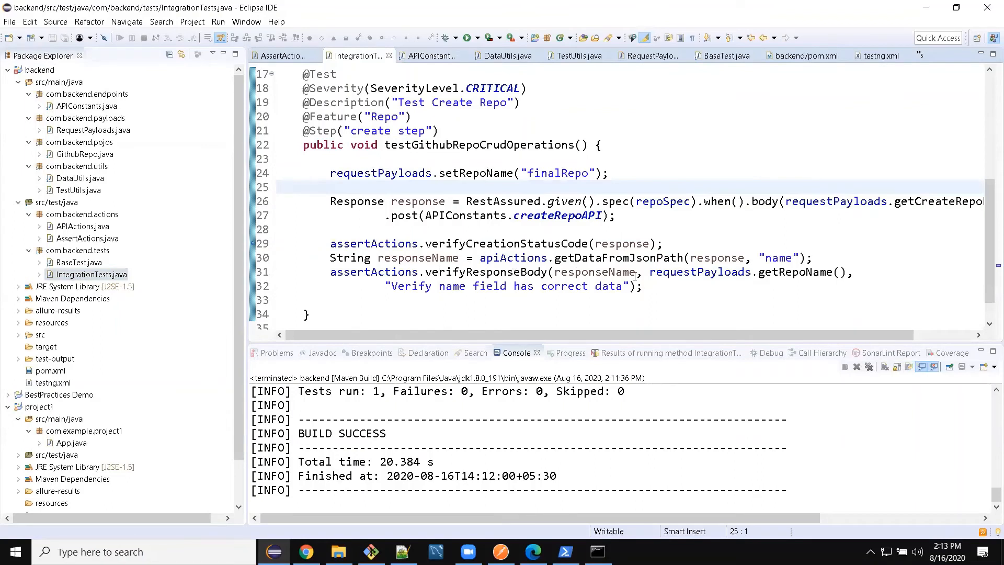
{"action": "mouse_move", "coordinate": [625, 272]}
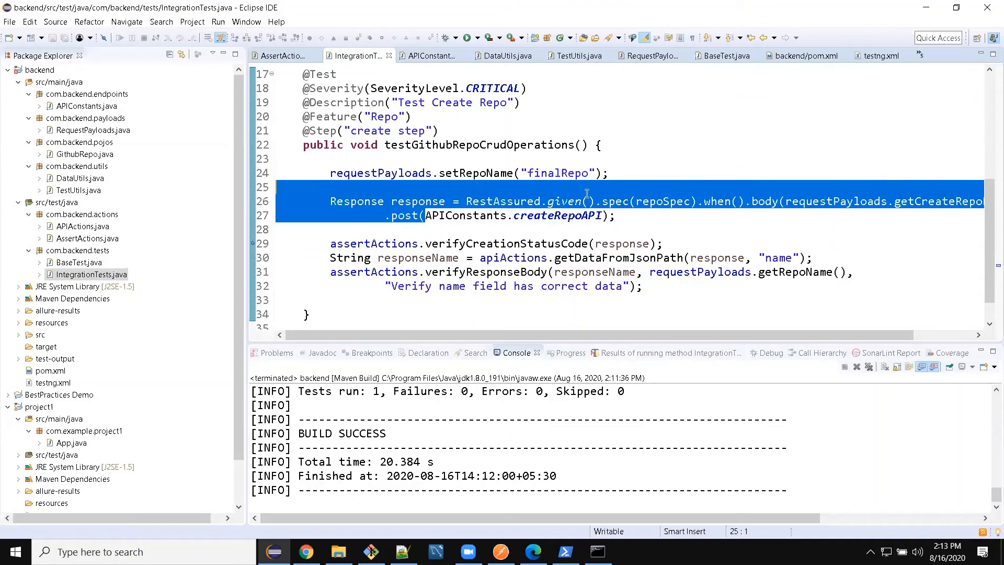
{"action": "double_click", "coordinate": [514, 215]}
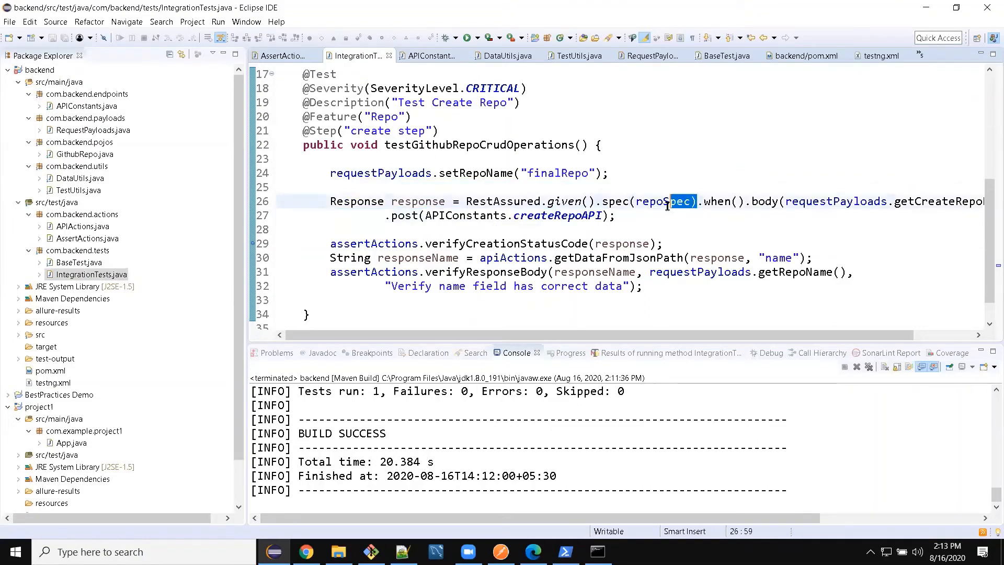
{"action": "double_click", "coordinate": [662, 202]}
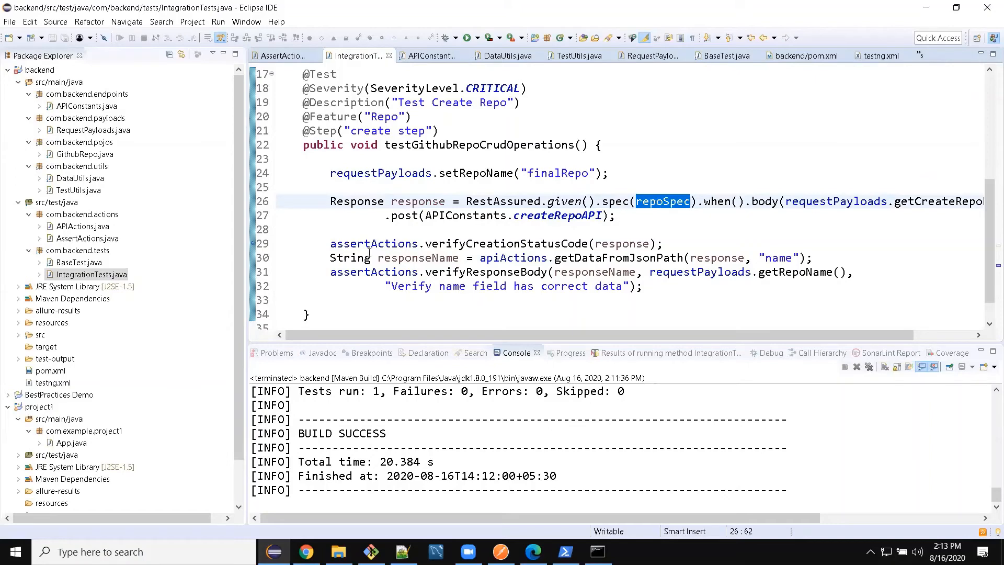
{"action": "left_click", "coordinate": [92, 274]}
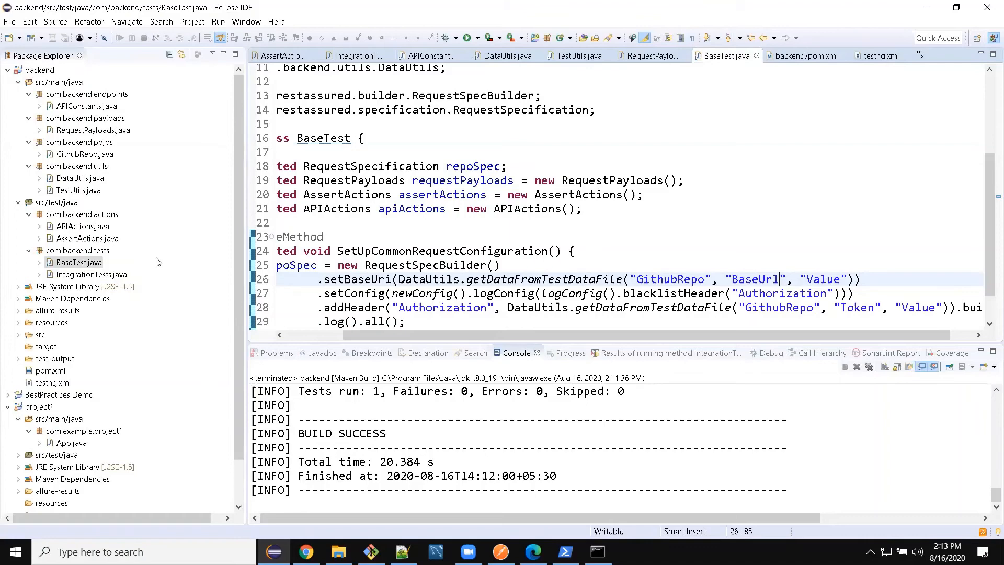
{"action": "left_click", "coordinate": [354, 55]}
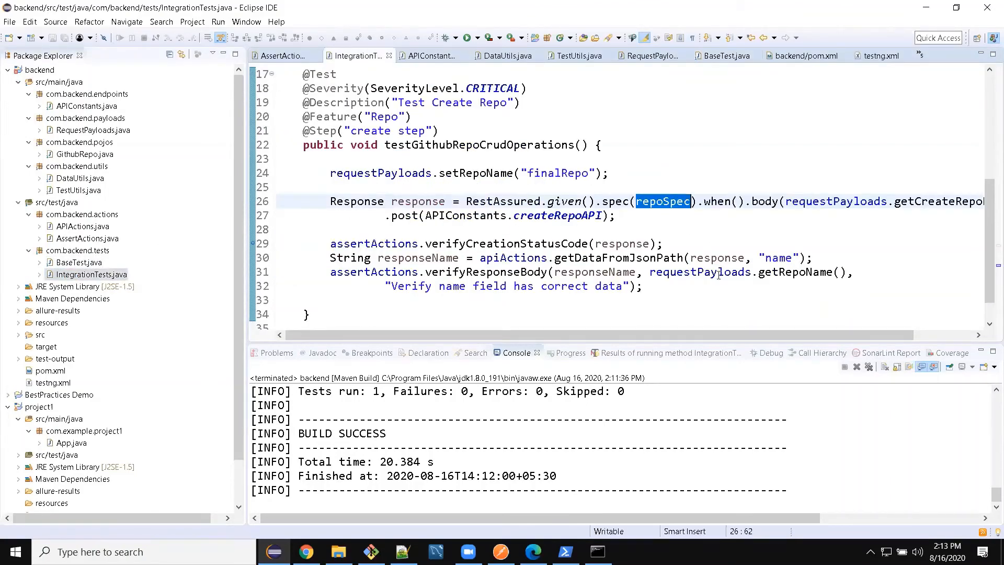
{"action": "scroll", "scroll_direction": "right", "scroll_amount": 3}
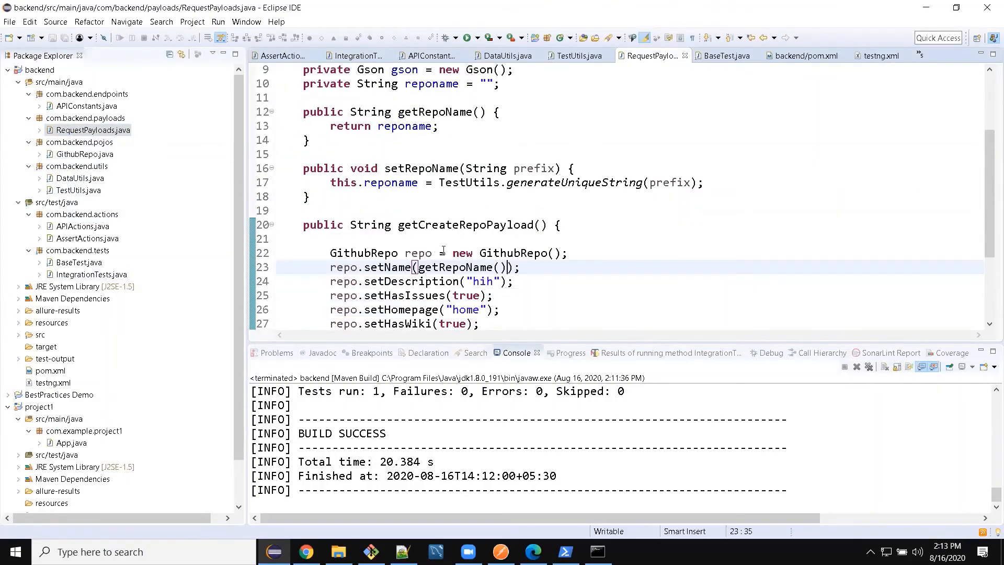
Scroll to and highlight the whole getCreateRepoPayload method building the repository JSON.
{"action": "scroll", "scroll_direction": "down", "scroll_amount": 3}
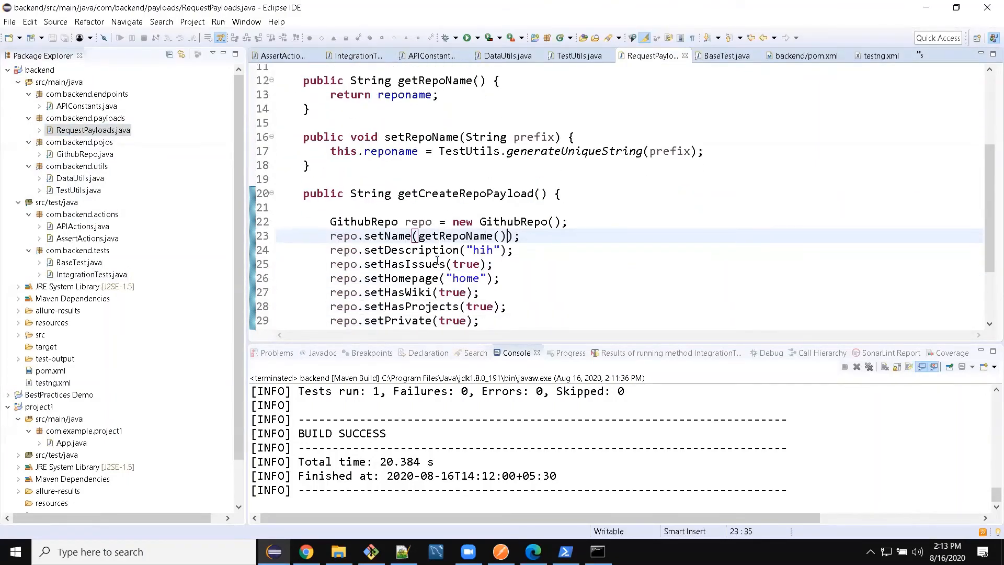
{"action": "scroll", "scroll_direction": "down", "scroll_amount": 3}
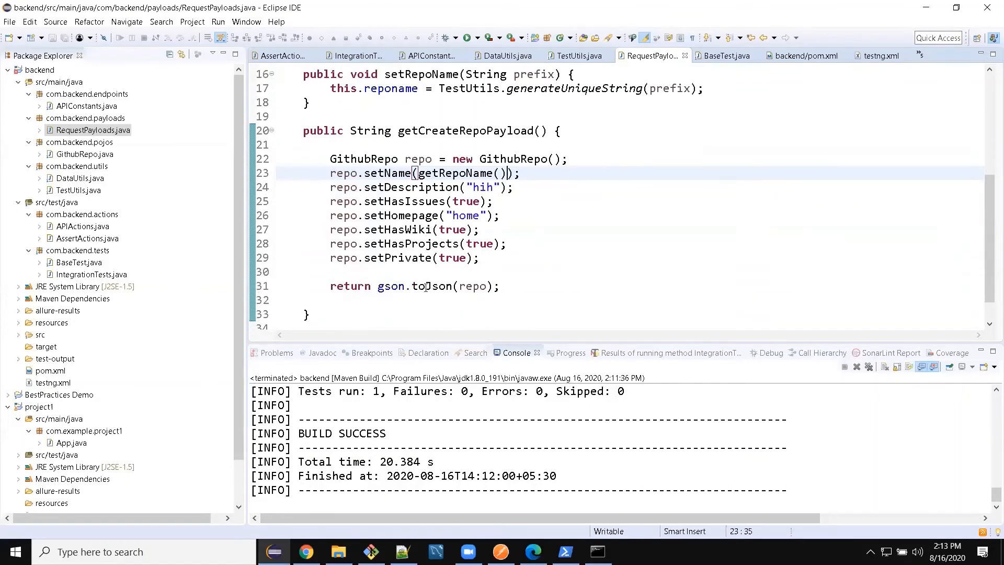
{"action": "scroll", "scroll_direction": "down", "scroll_amount": 3}
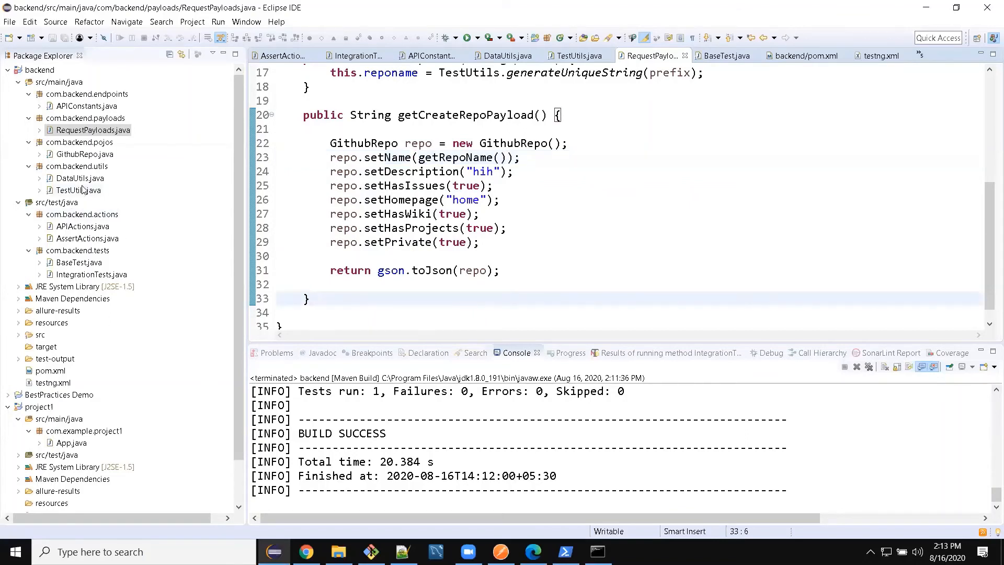
{"action": "left_click_drag", "start_coordinate": [304, 115], "coordinate": [457, 185]}
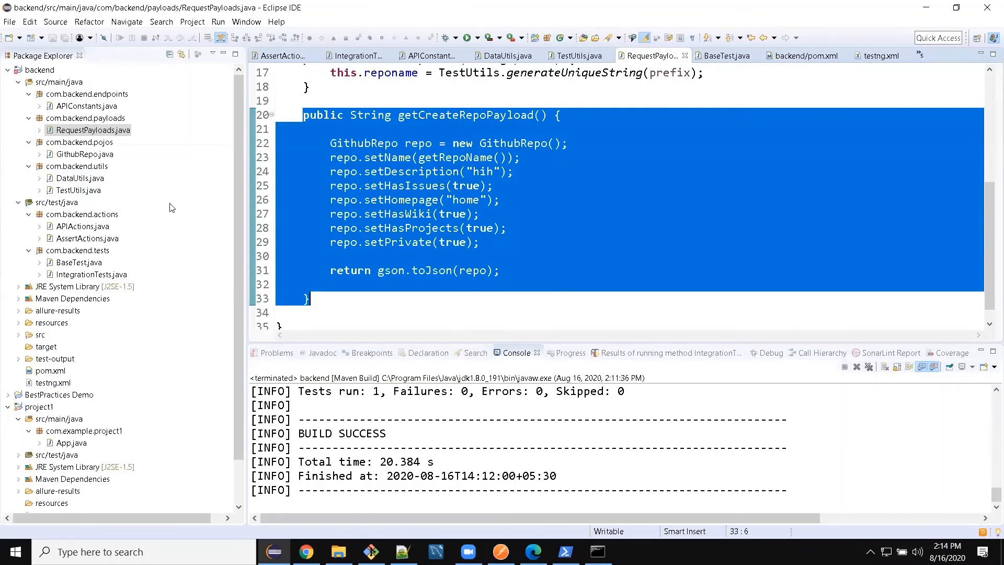
{"action": "left_click", "coordinate": [78, 190]}
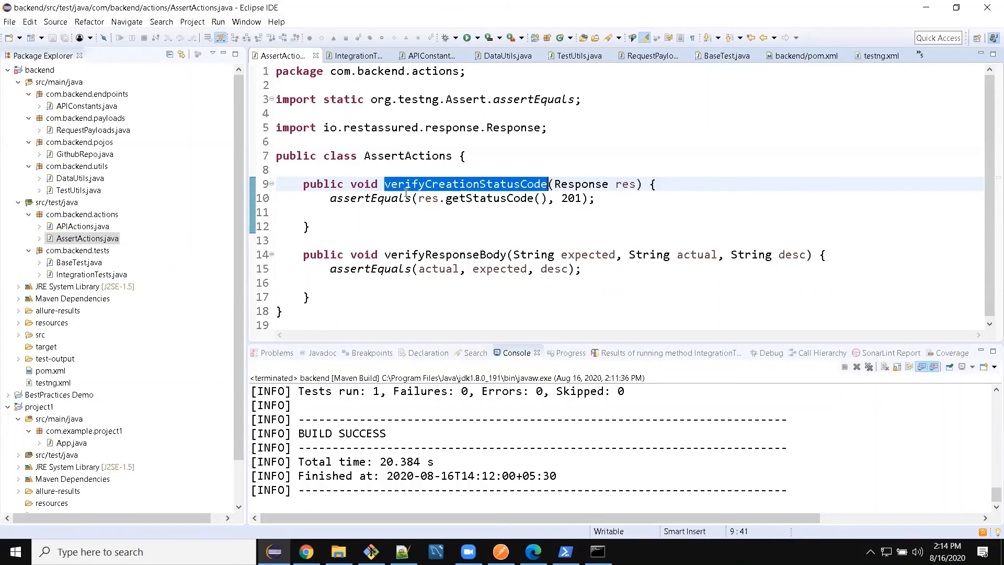
{"action": "mouse_move", "coordinate": [490, 227]}
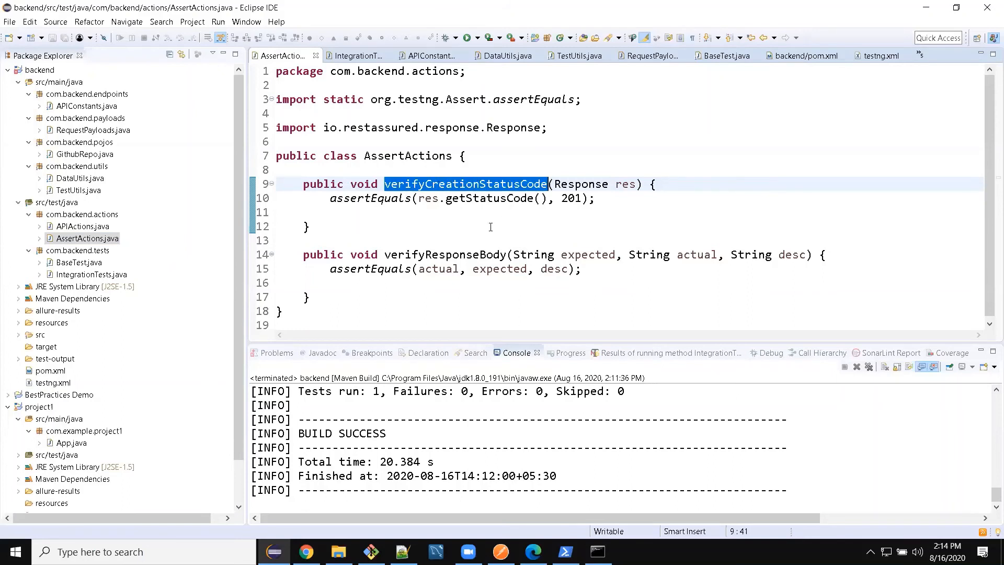
{"action": "mouse_move", "coordinate": [215, 245]}
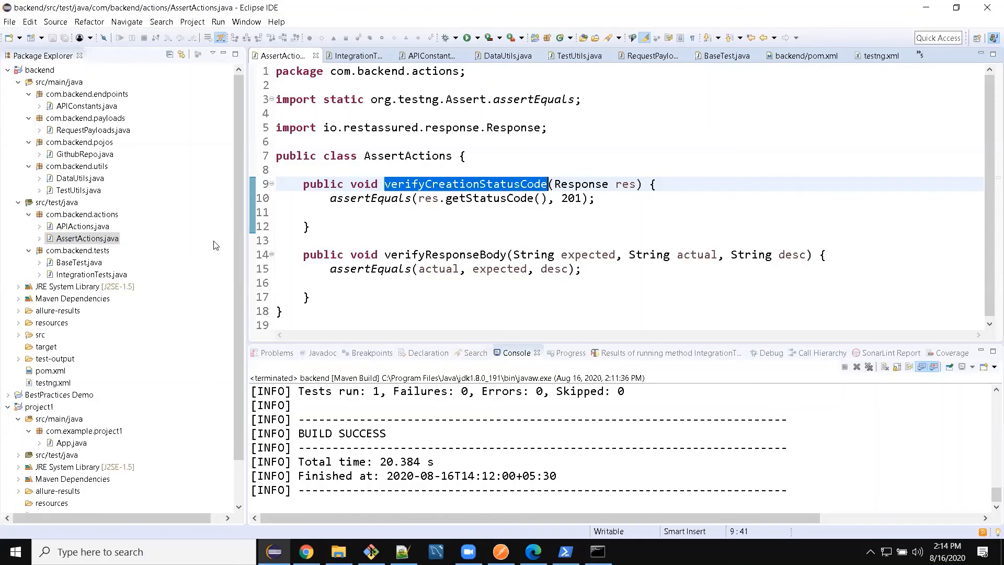
Review APIActions' getDataFromJsonPath, then select the finalRepo name in IntegrationTests' setRepoName.
{"action": "left_click", "coordinate": [360, 55]}
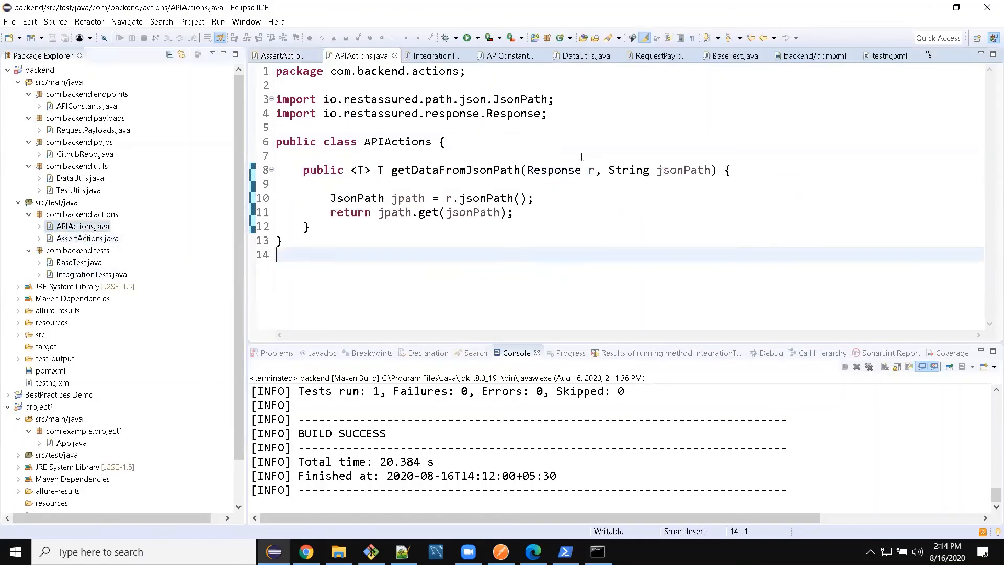
{"action": "mouse_move", "coordinate": [521, 180]}
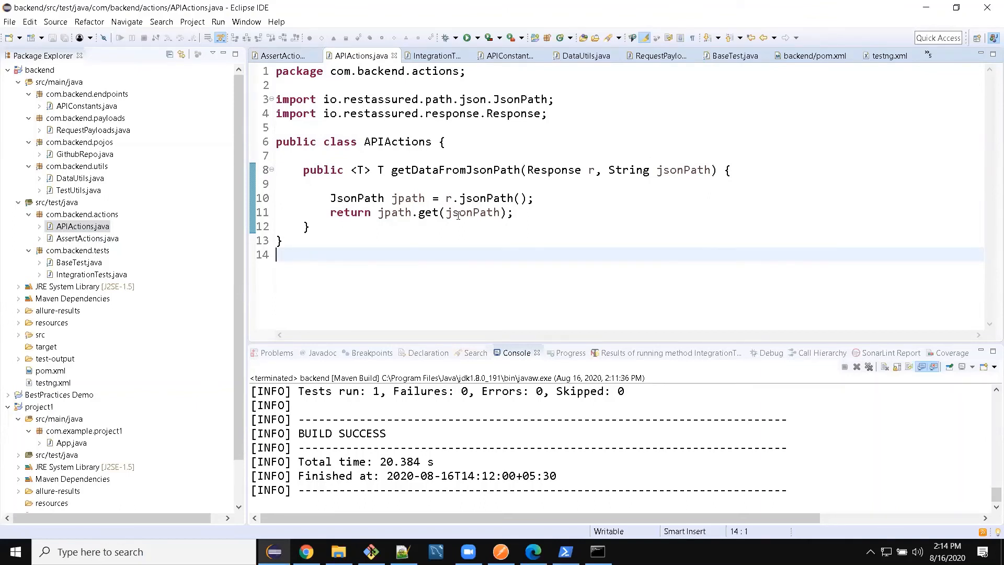
{"action": "mouse_move", "coordinate": [613, 169]}
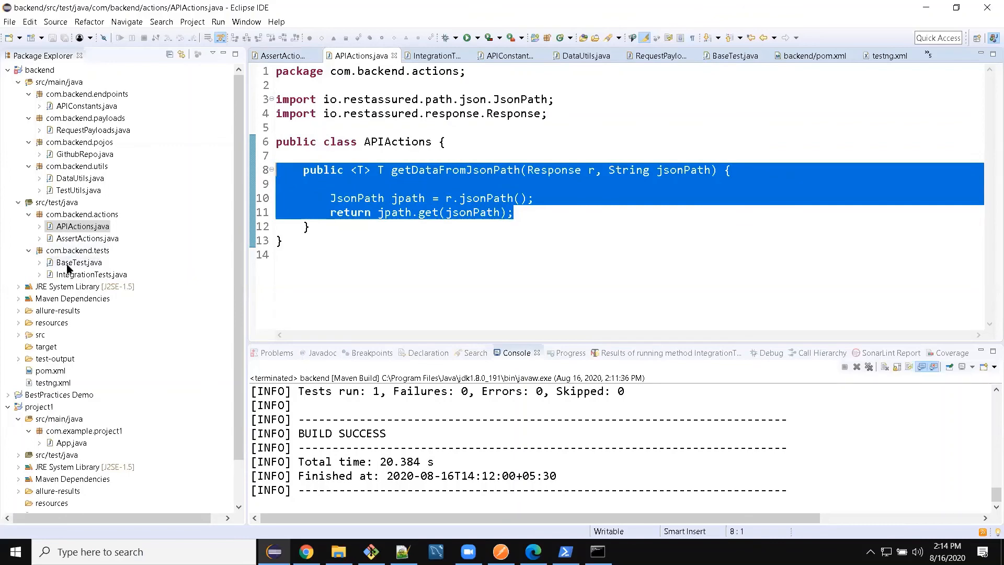
{"action": "left_click", "coordinate": [433, 55]}
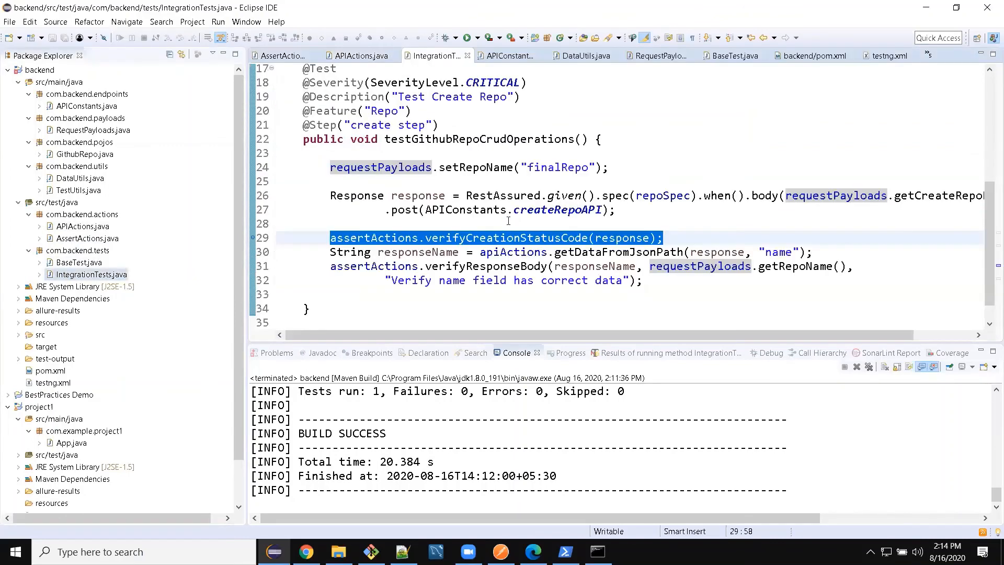
{"action": "left_click", "coordinate": [408, 267]}
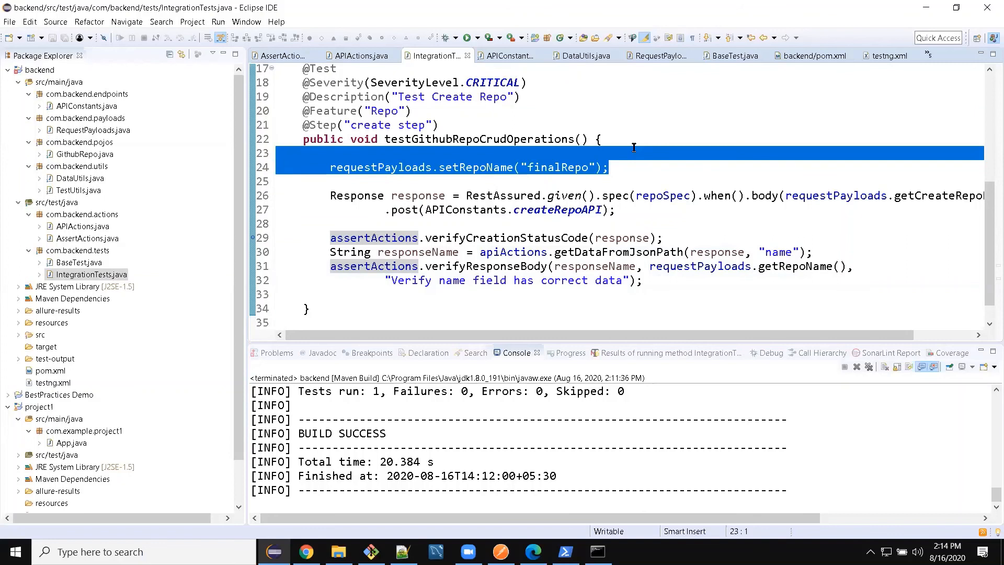
{"action": "left_click", "coordinate": [541, 167]}
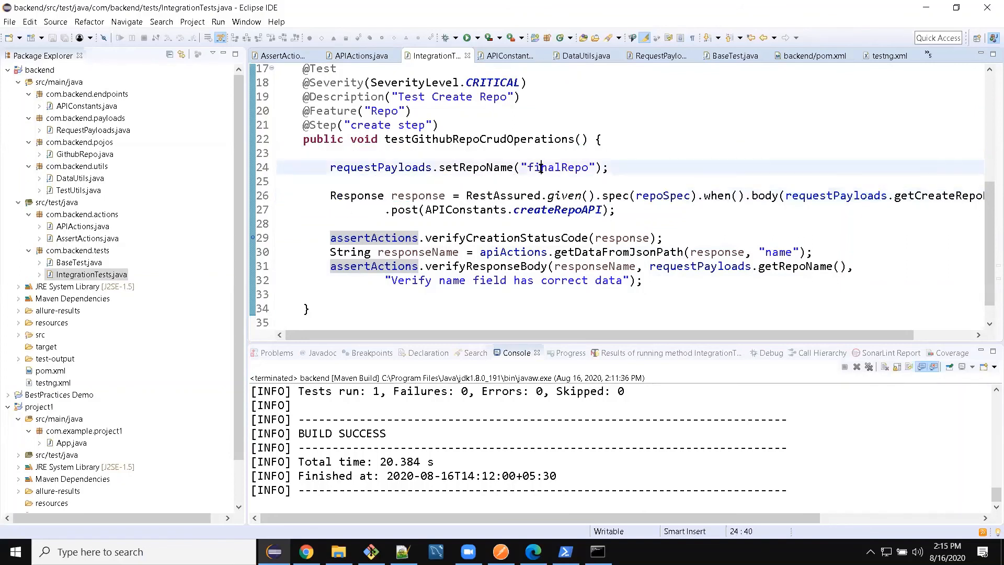
{"action": "double_click", "coordinate": [558, 167]}
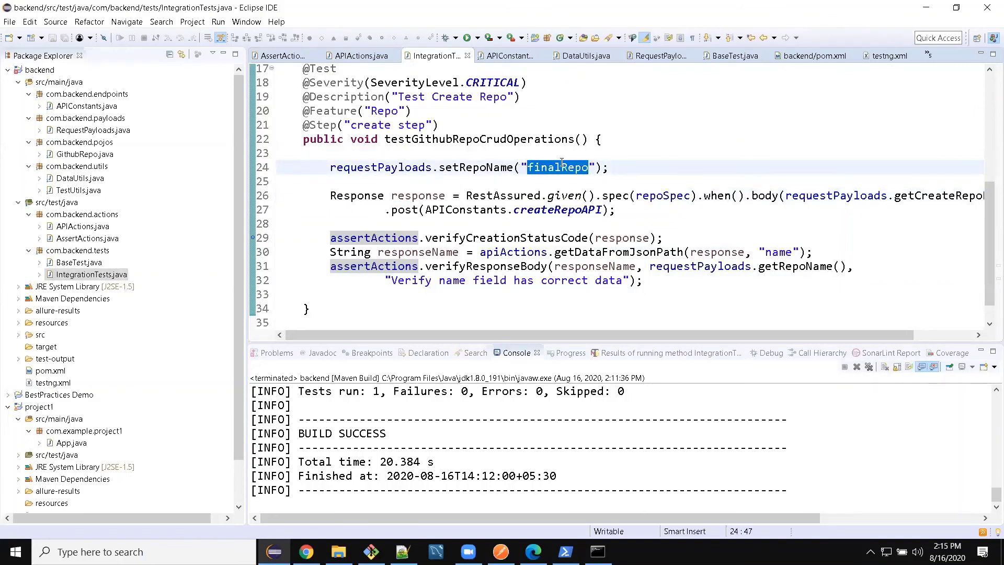